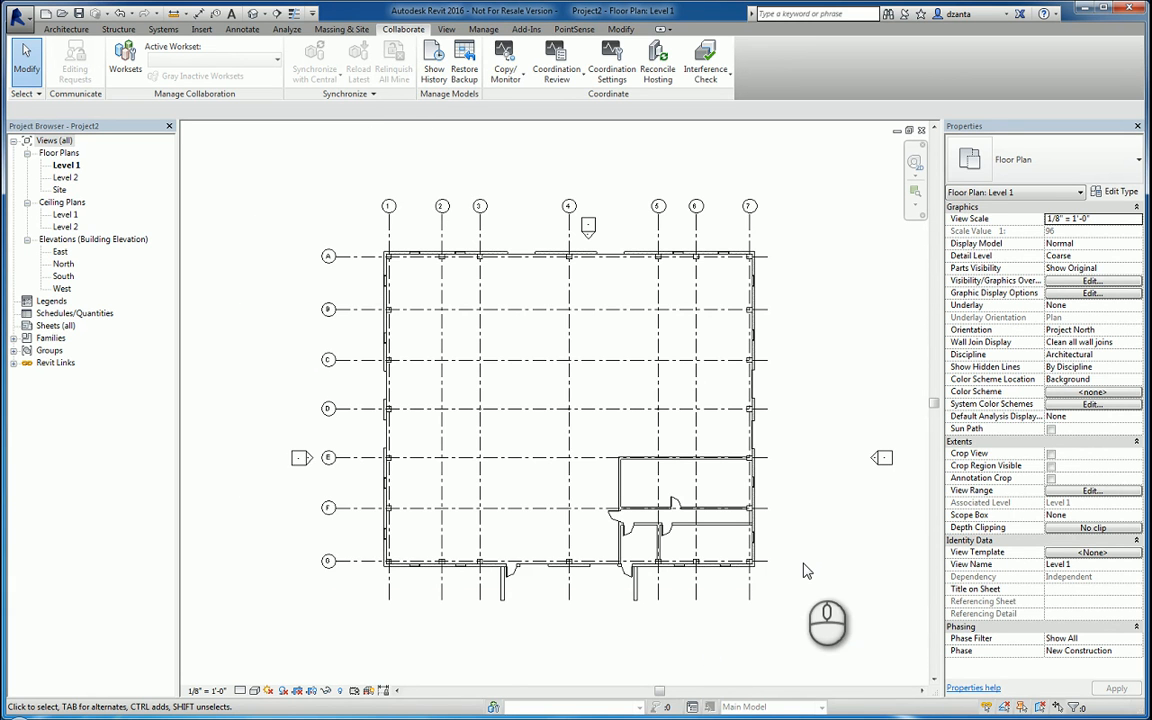
pyautogui.moveTo(810, 496)
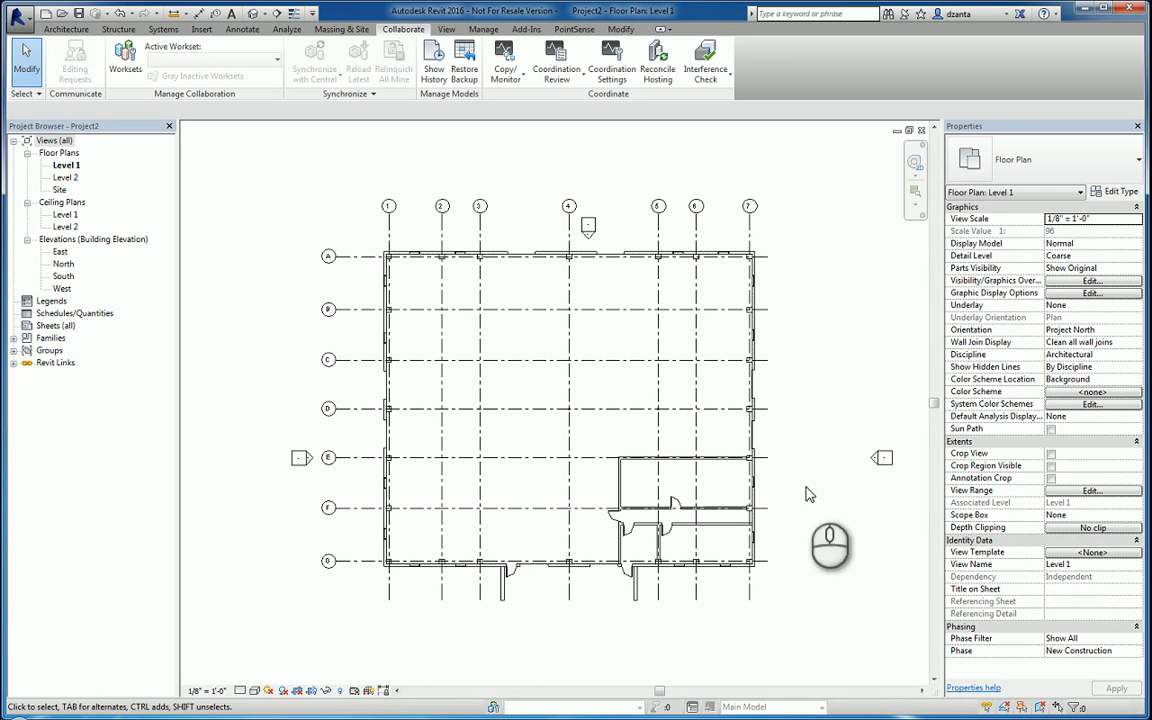
pyautogui.moveTo(506, 60)
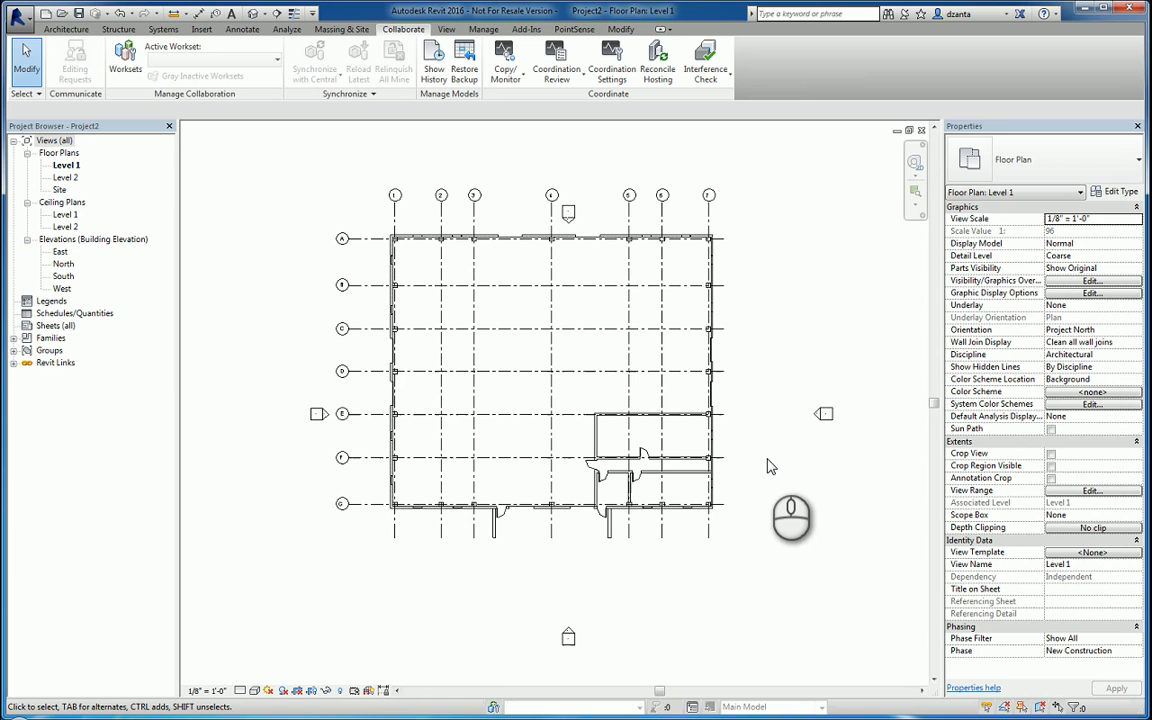
pyautogui.moveTo(782, 468)
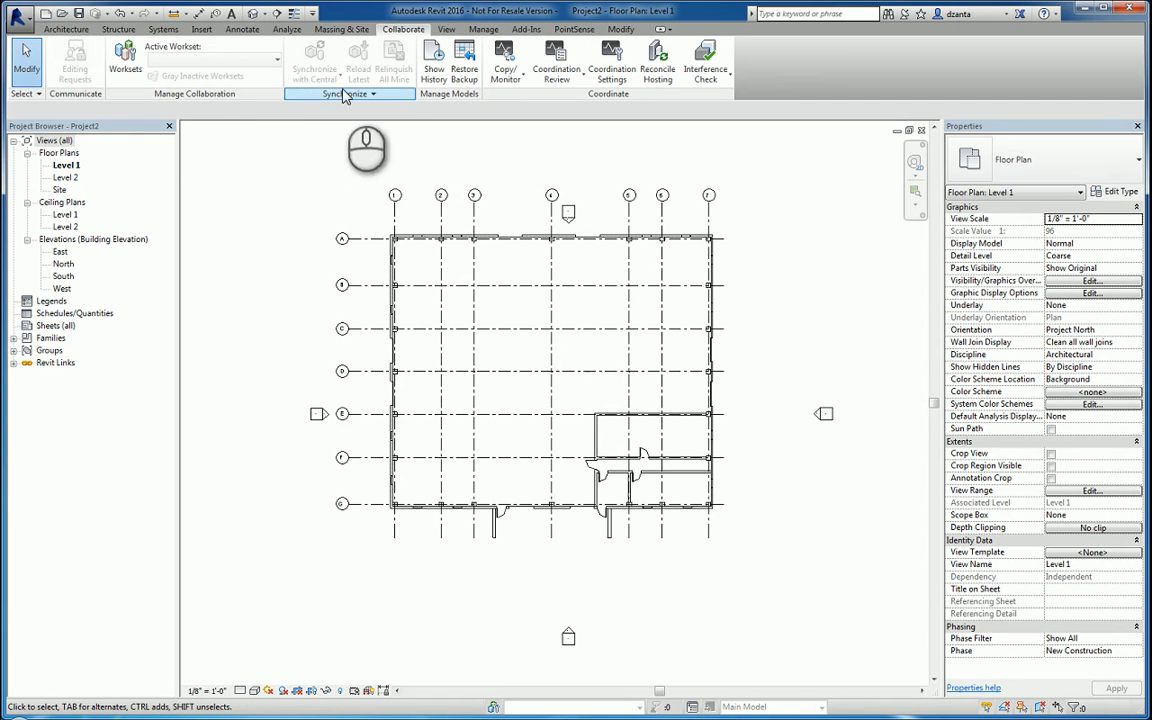
# - Bring up Link Revit and dismiss the browser without linking a model
pyautogui.click(224, 32)
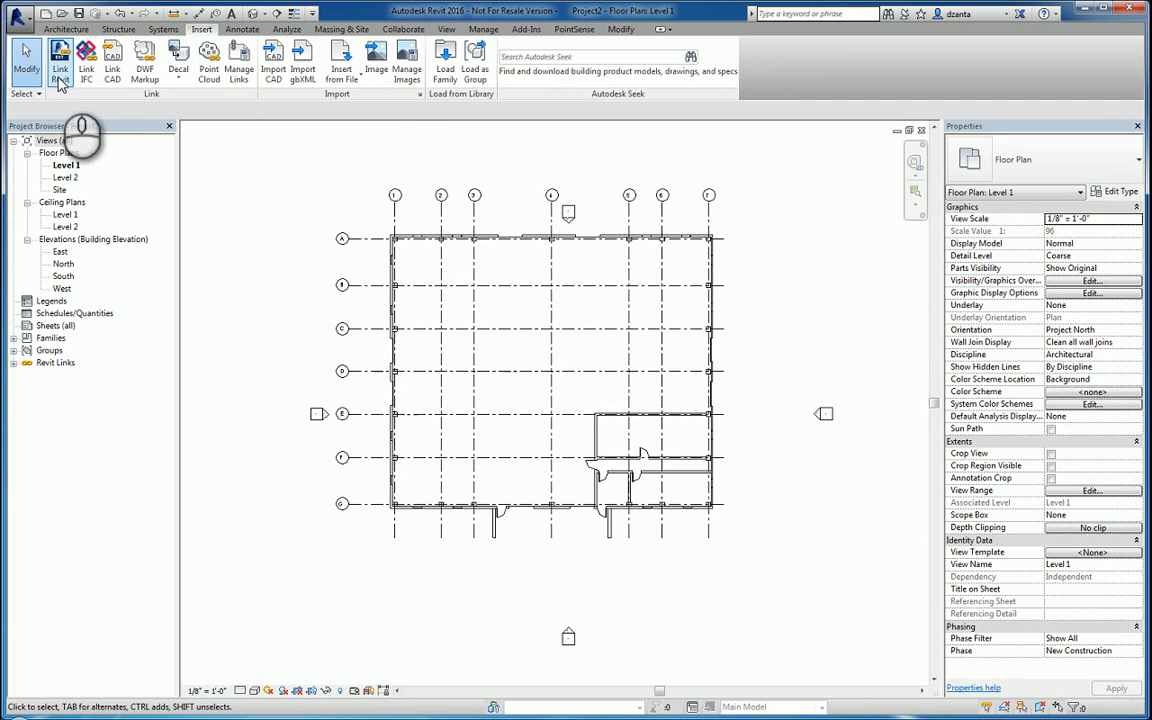
pyautogui.click(52, 36)
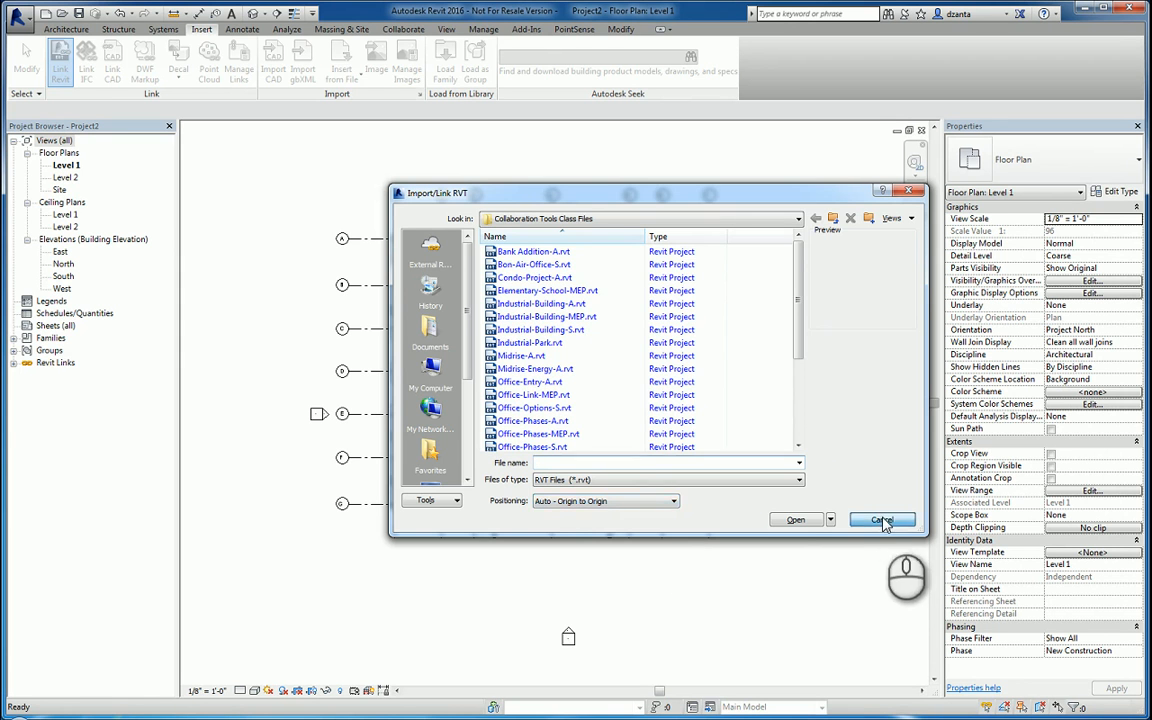
pyautogui.click(880, 520)
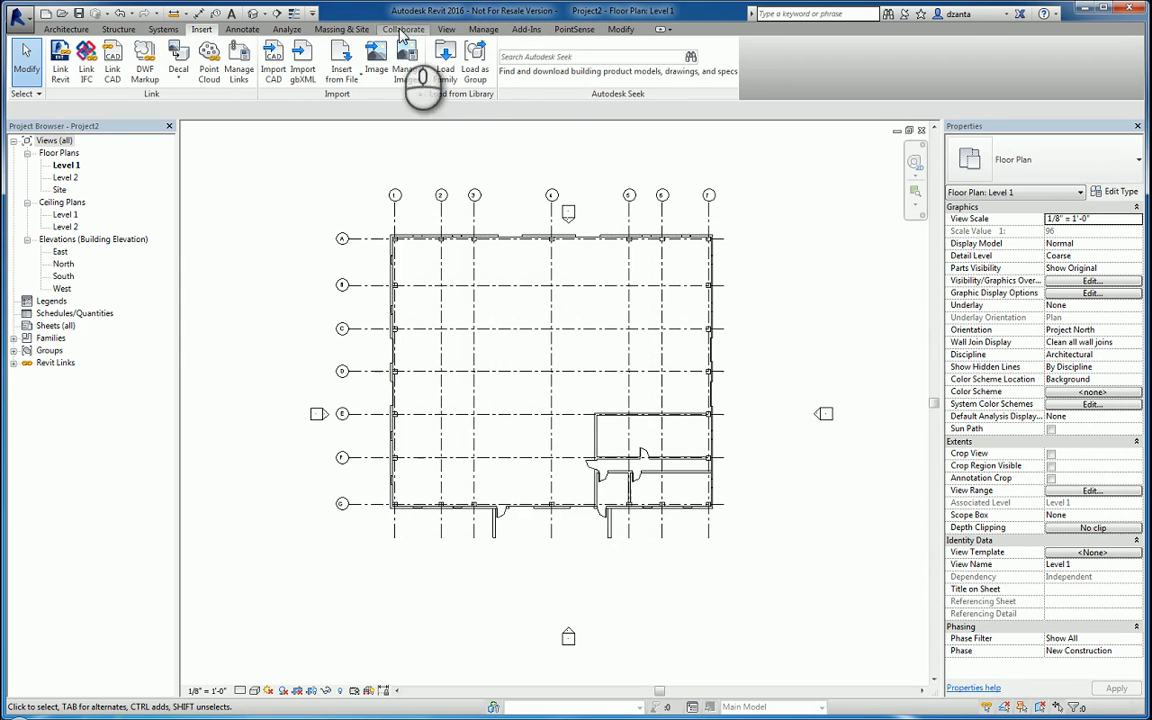
# - Start Copy/Monitor from Collaborate with Select Link and show its type-mapping options
pyautogui.click(404, 28)
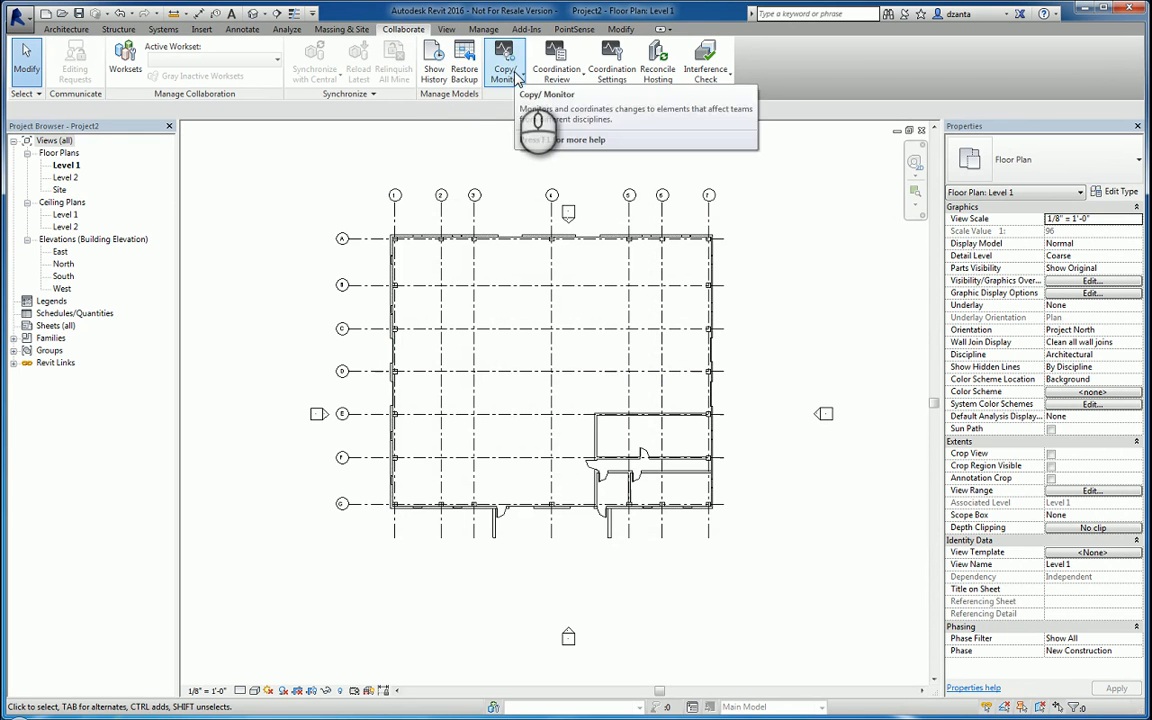
pyautogui.click(508, 60)
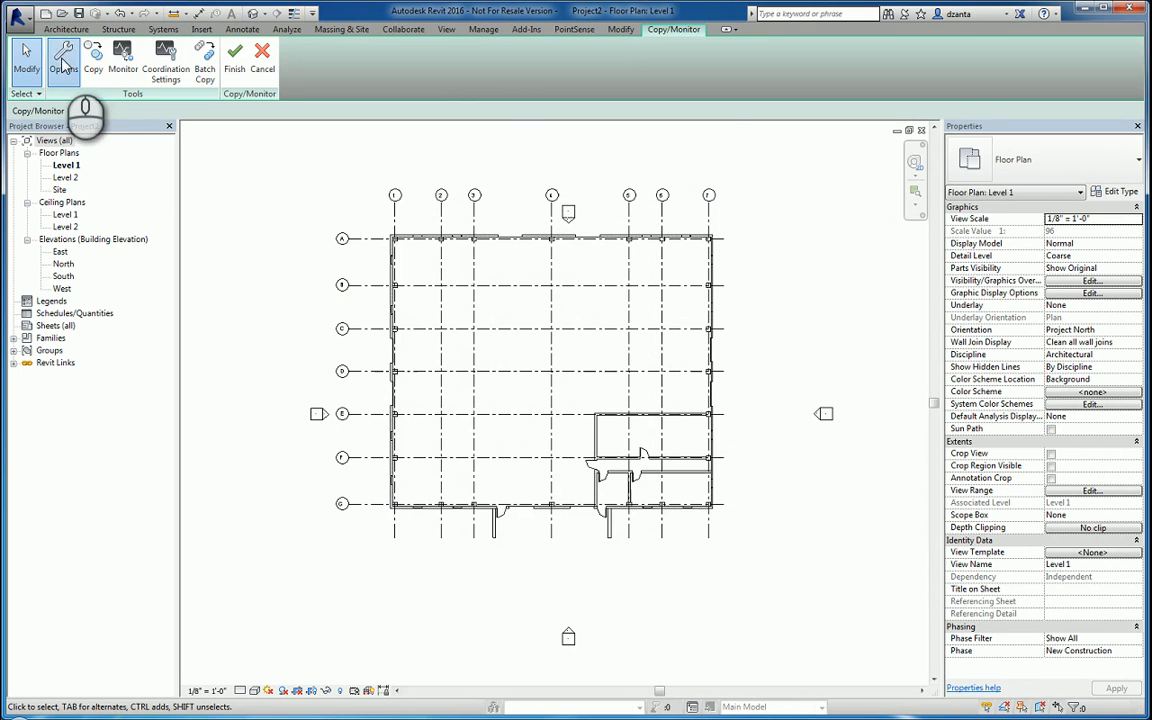
pyautogui.click(64, 54)
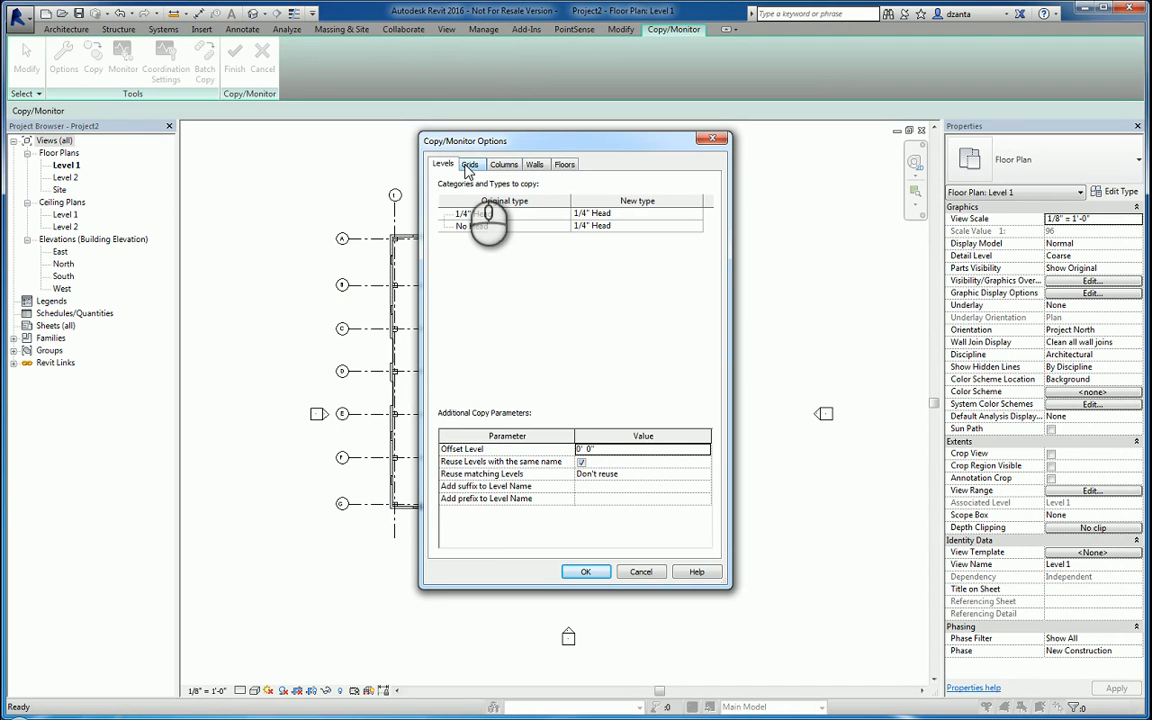
# - Review the Floors, Columns and Walls mappings, including types Curtain Wall 1 could map to
pyautogui.click(564, 164)
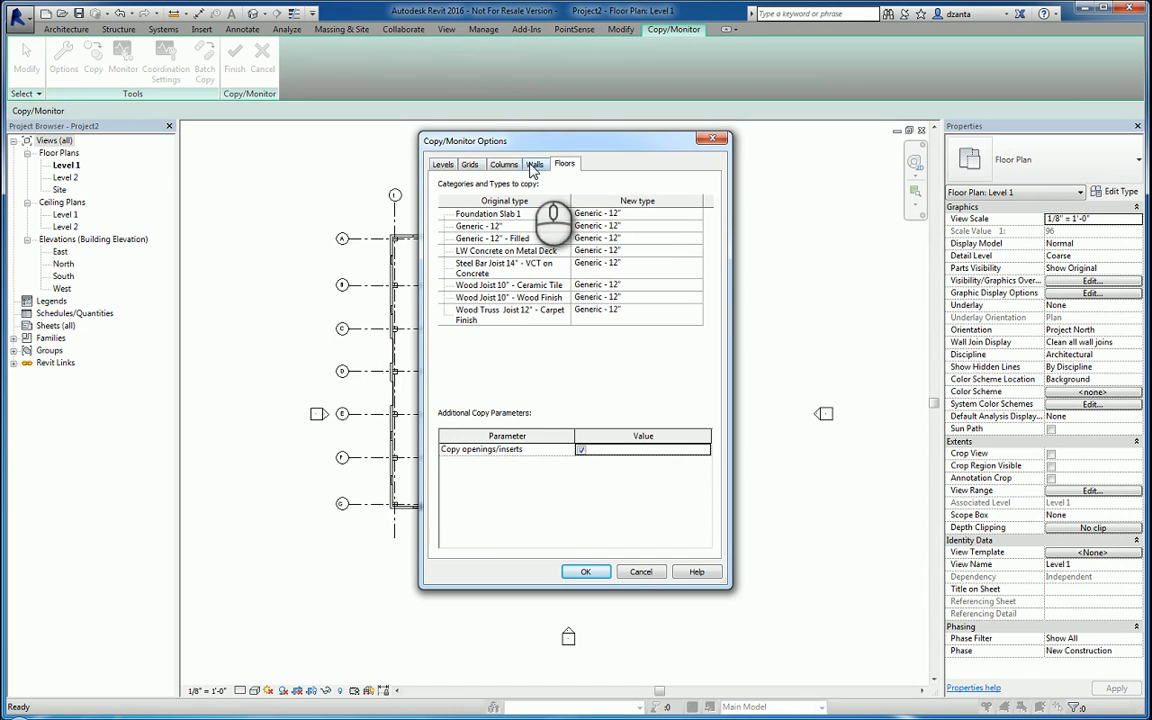
pyautogui.click(496, 164)
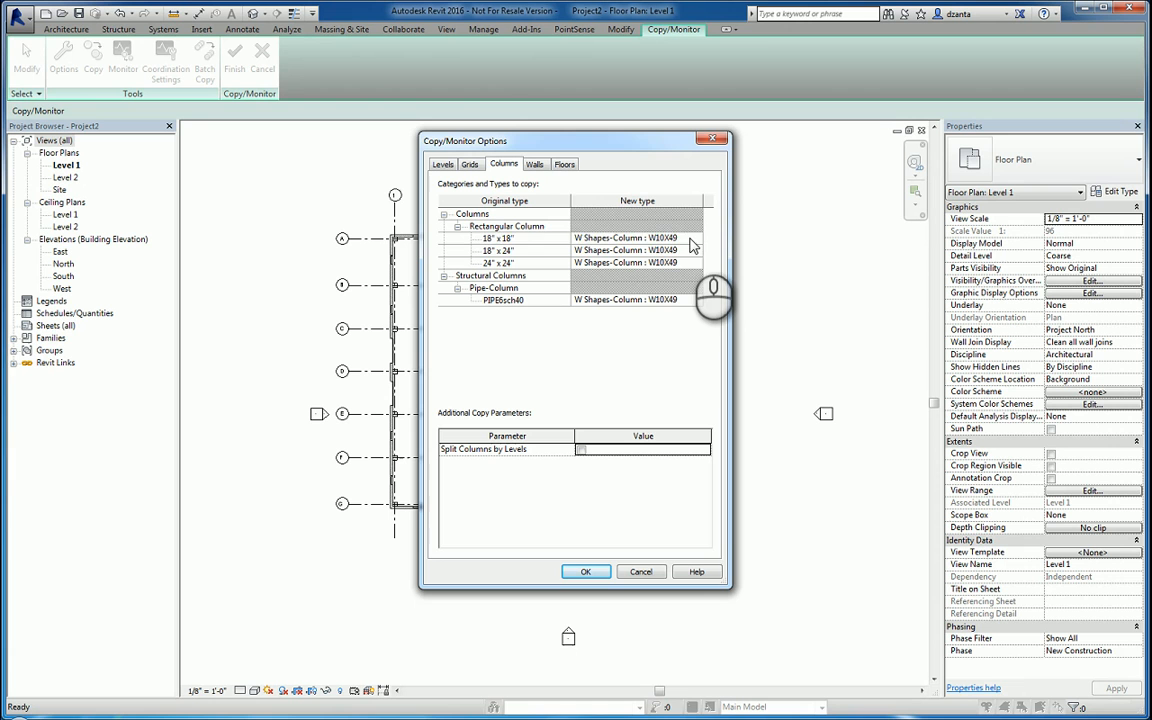
pyautogui.click(692, 238)
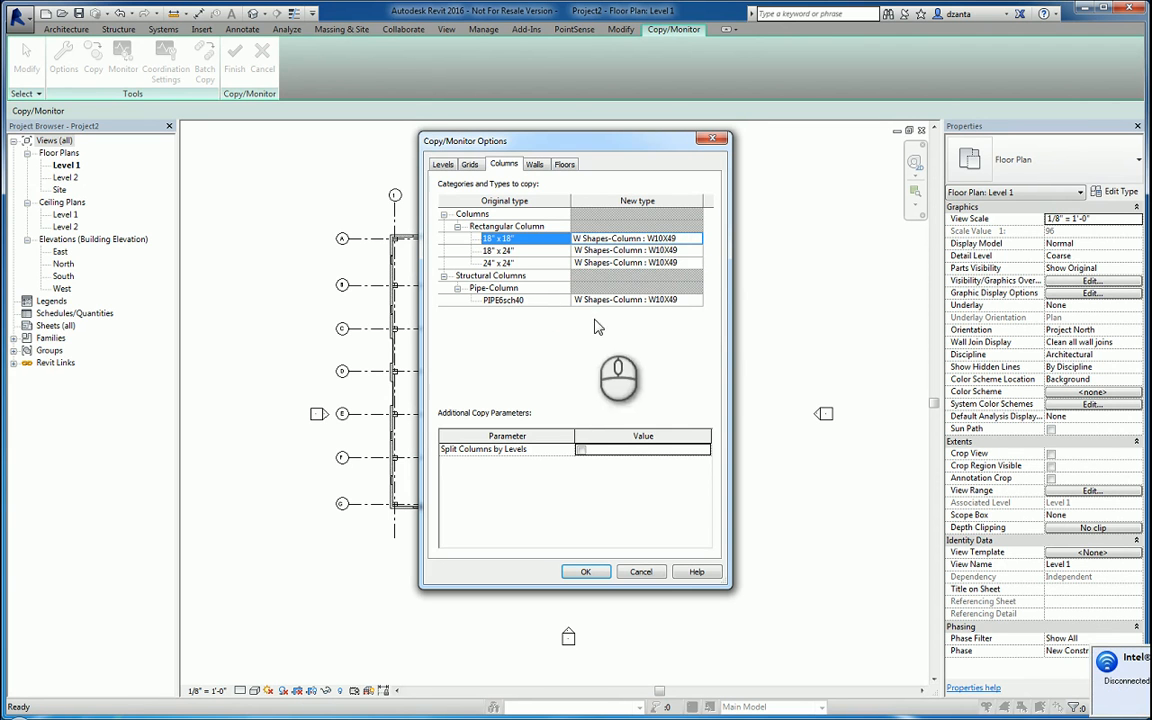
pyautogui.click(536, 164)
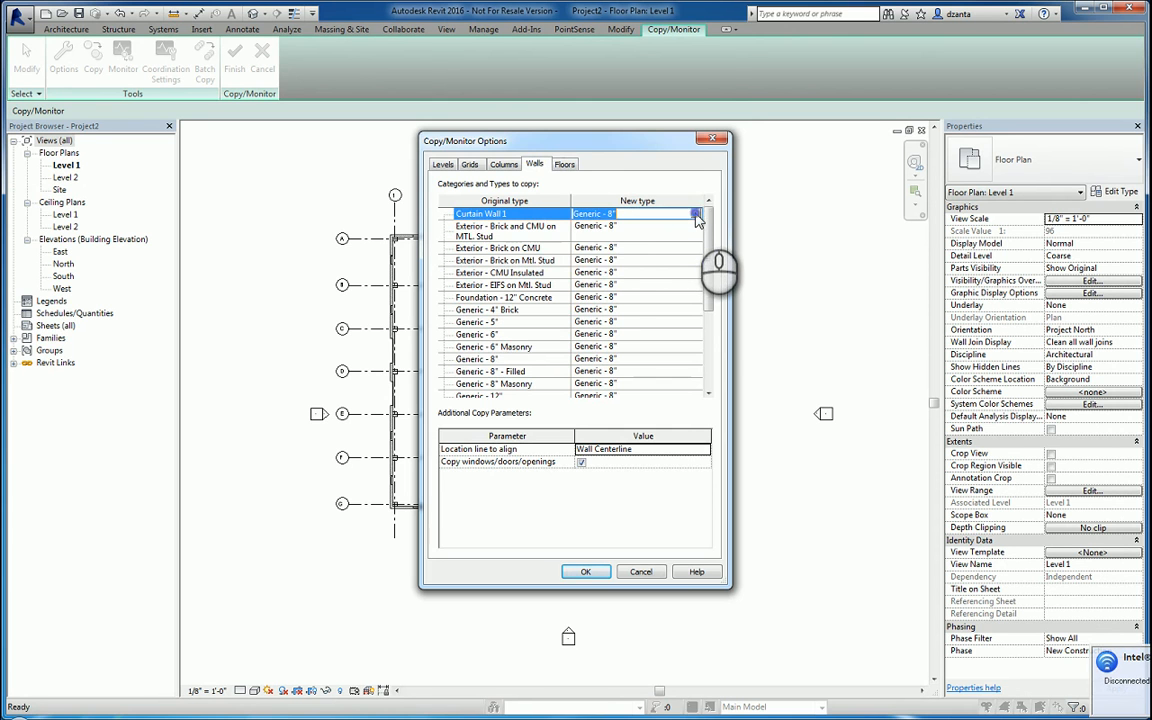
pyautogui.click(696, 212)
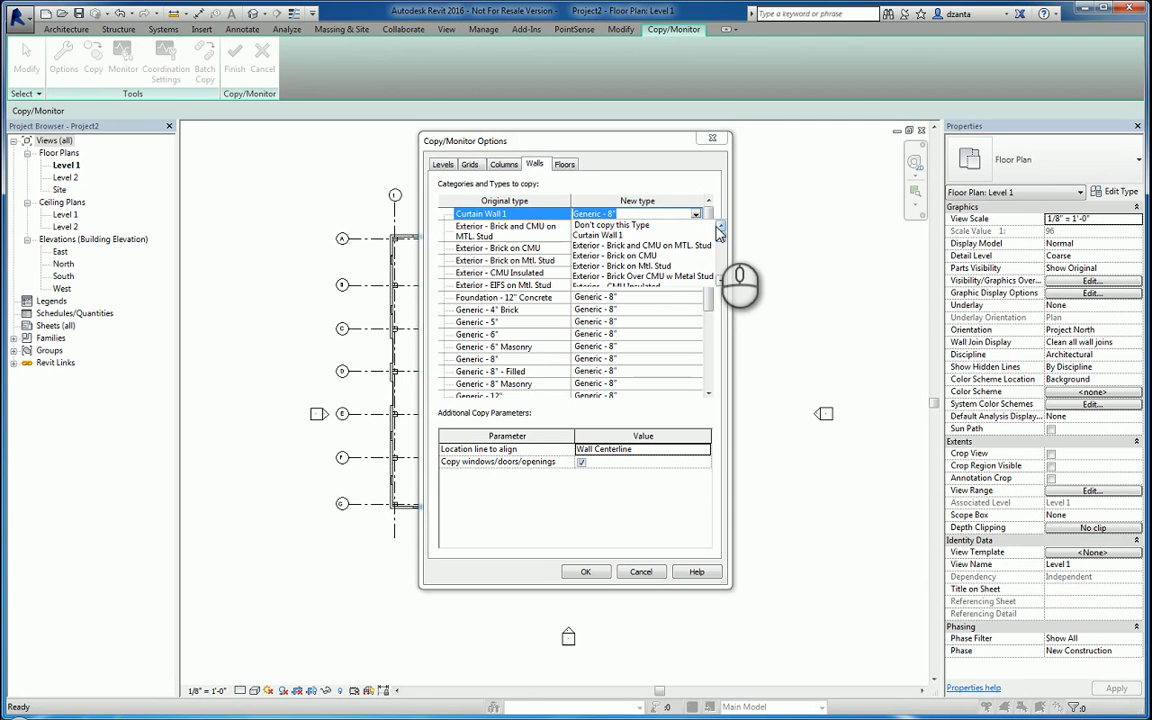
pyautogui.scroll(-3)
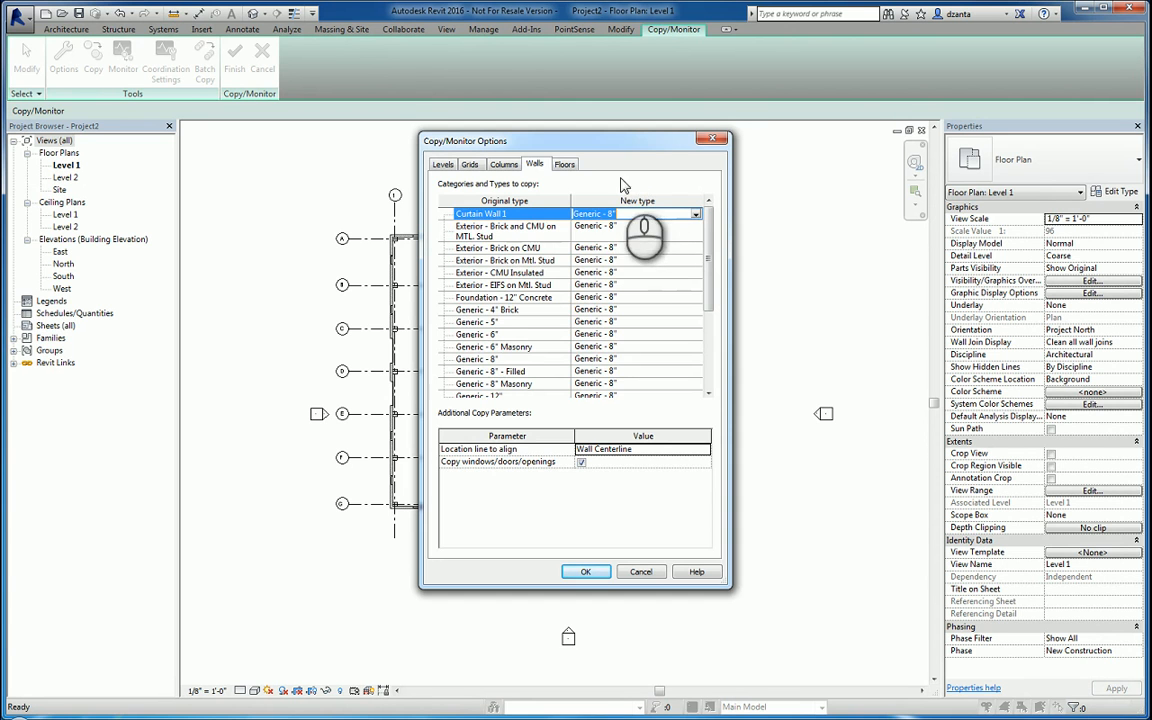
# - Return to the Floors mappings and accept the Copy/Monitor options unchanged
pyautogui.click(564, 164)
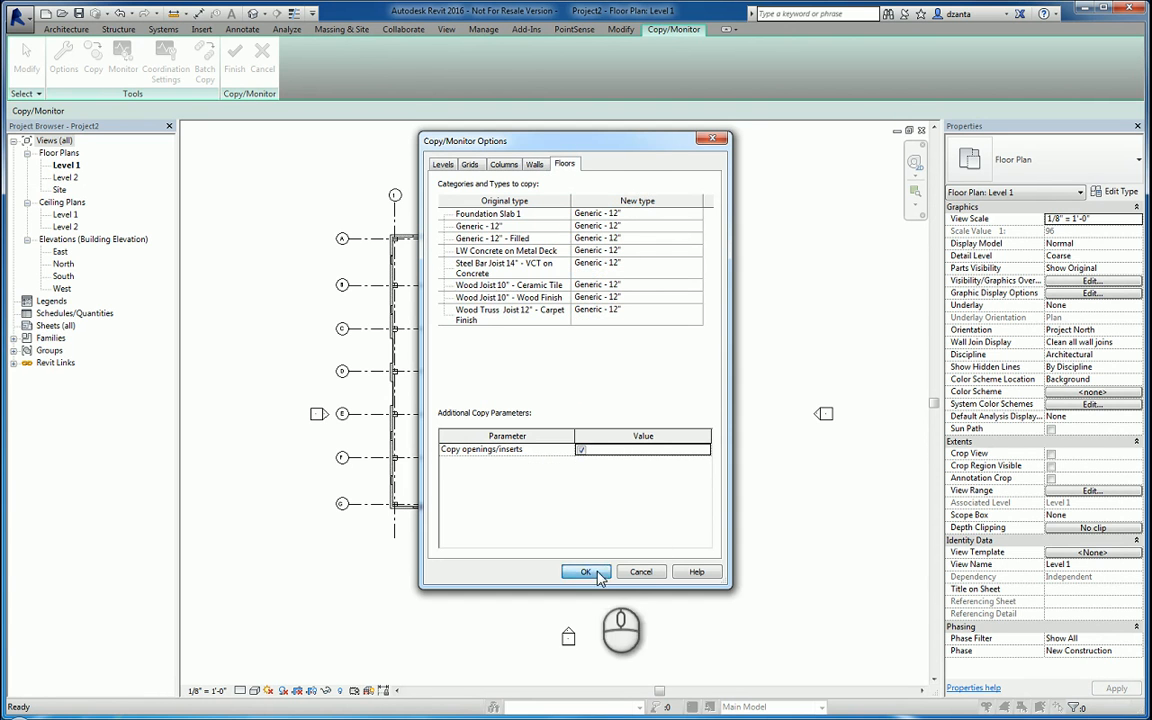
pyautogui.click(584, 572)
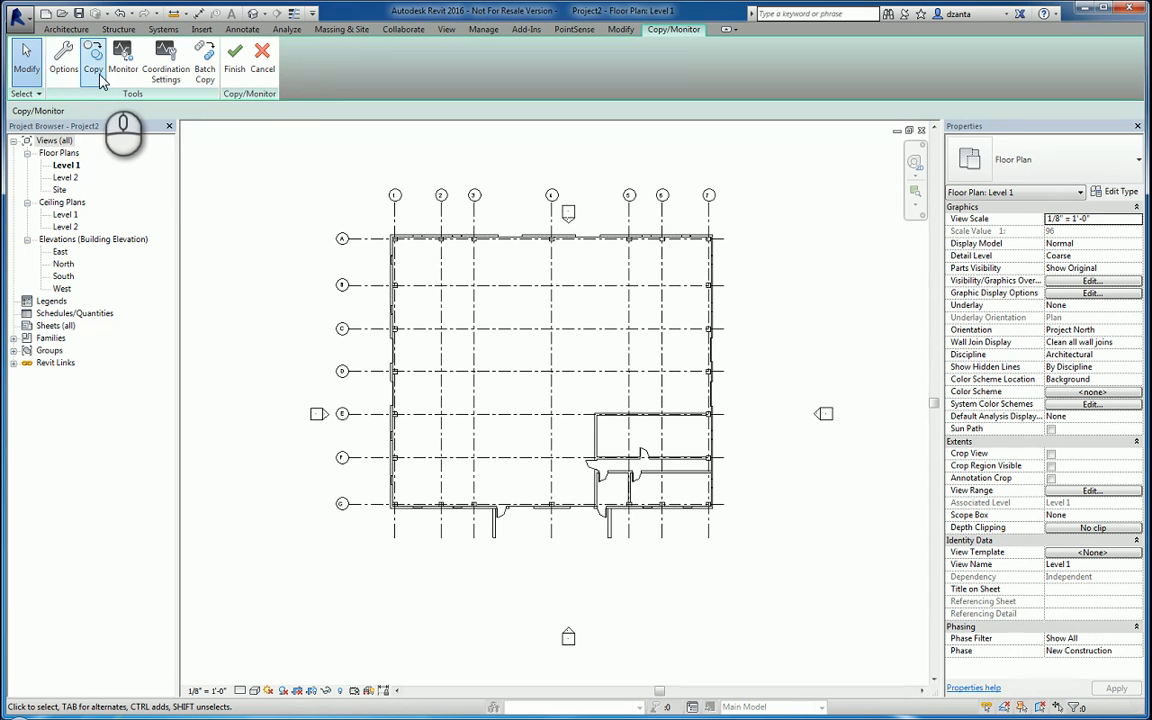
pyautogui.moveTo(124, 56)
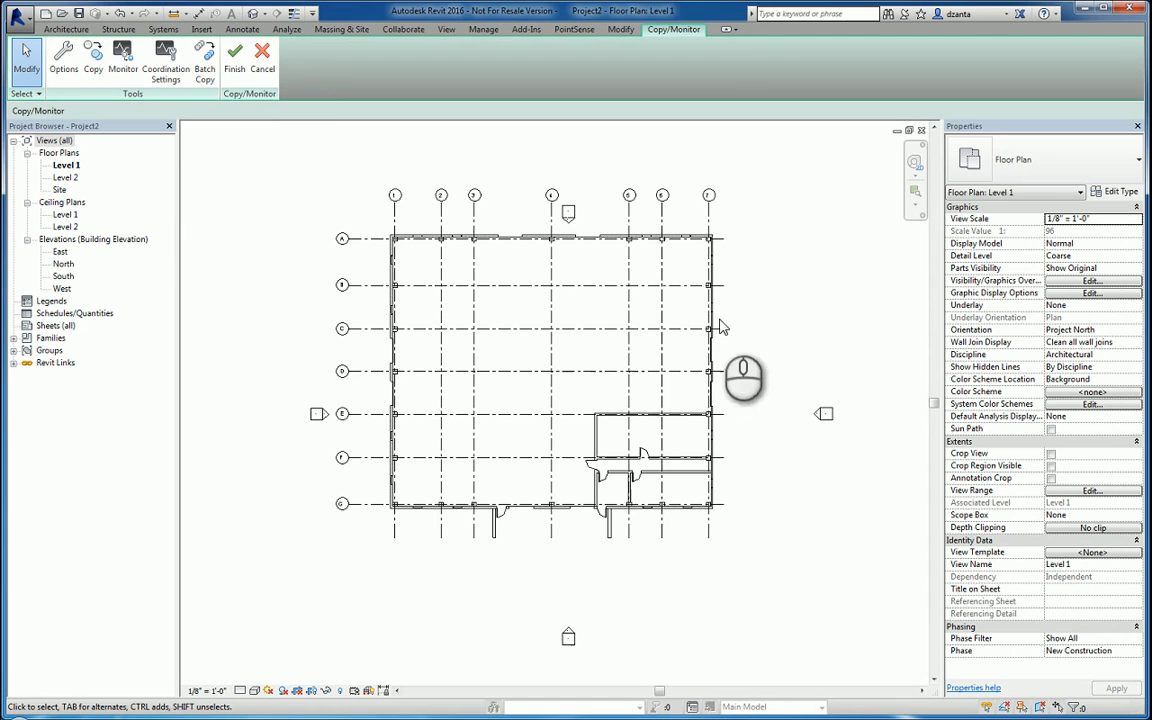
pyautogui.moveTo(718, 288)
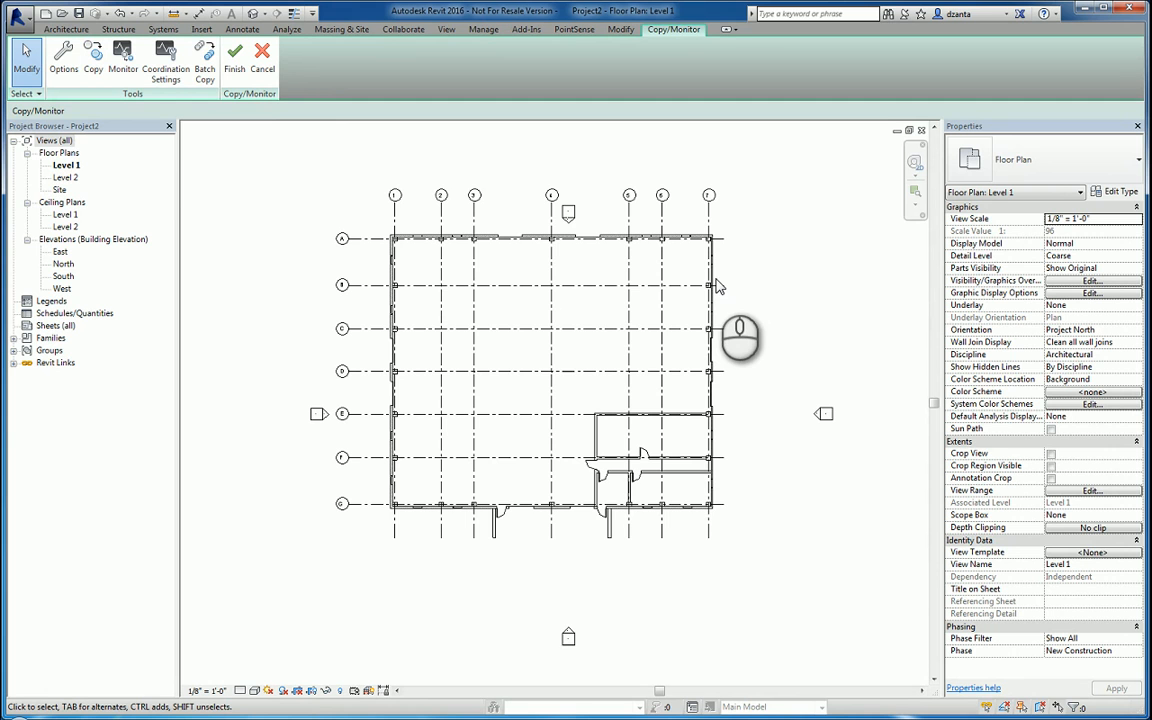
pyautogui.moveTo(248, 166)
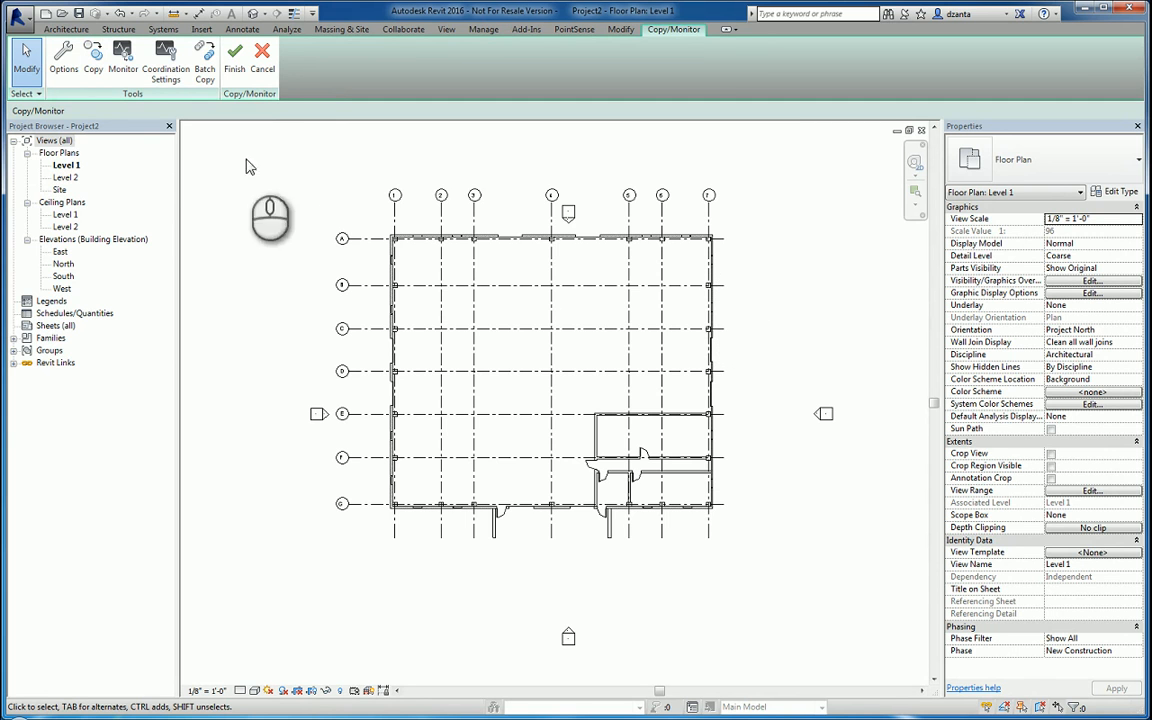
pyautogui.moveTo(122, 56)
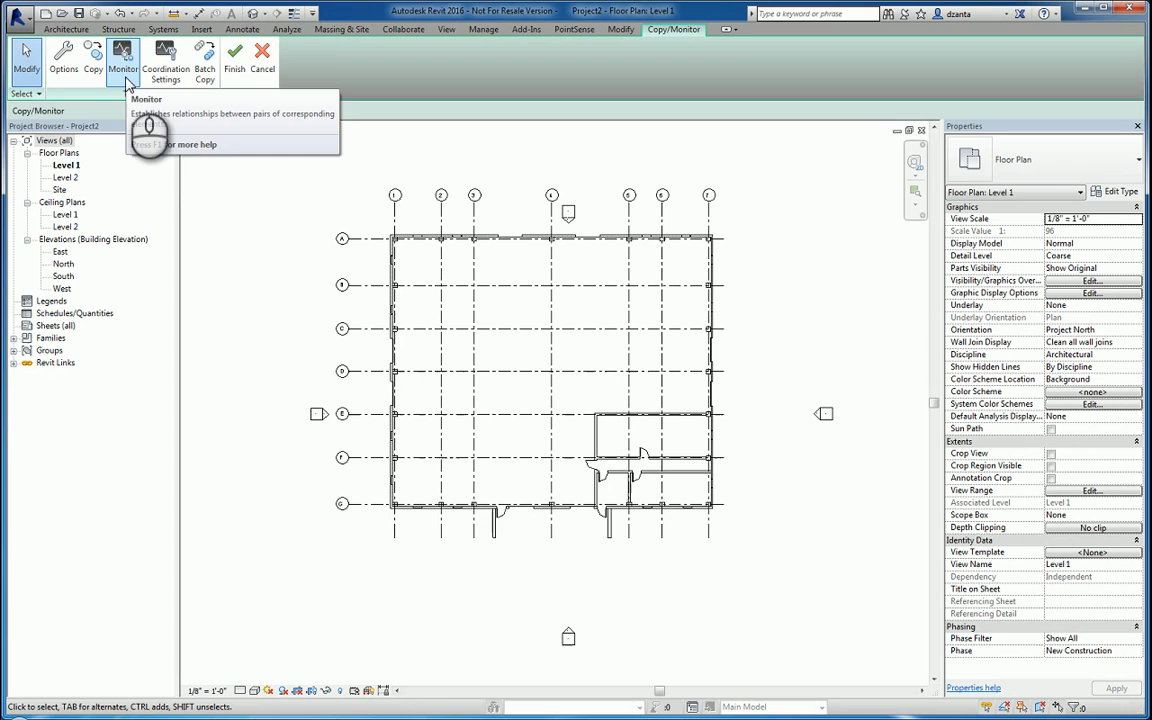
pyautogui.moveTo(284, 204)
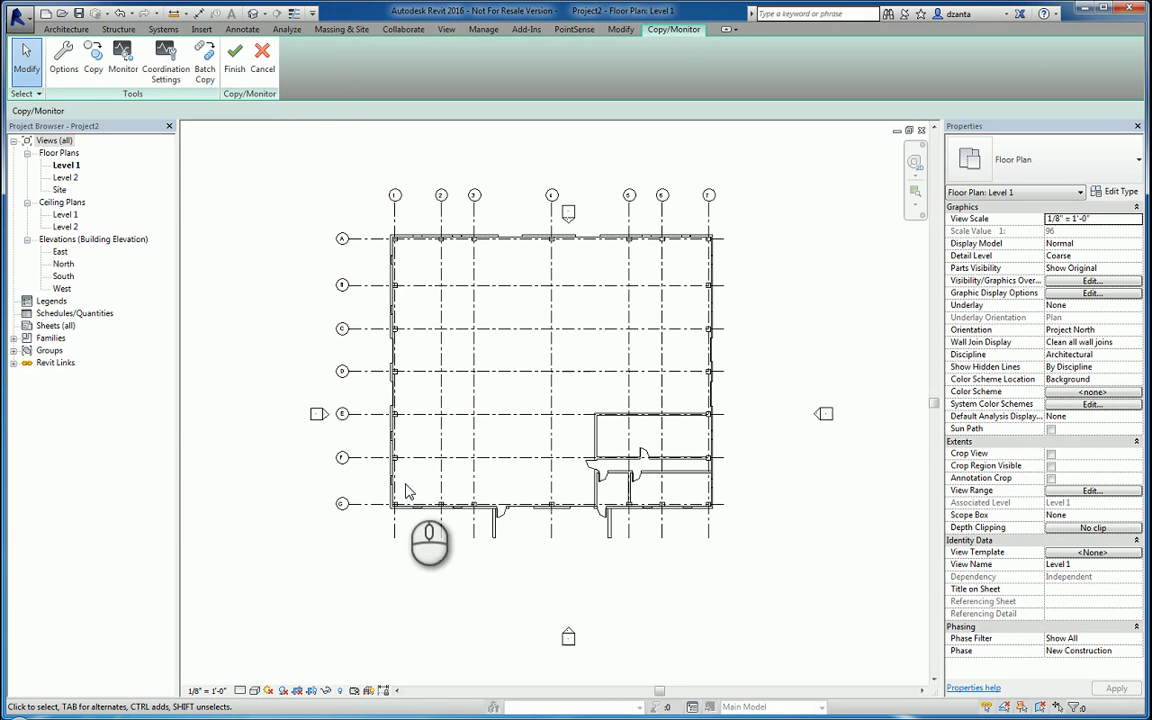
pyautogui.moveTo(396, 300)
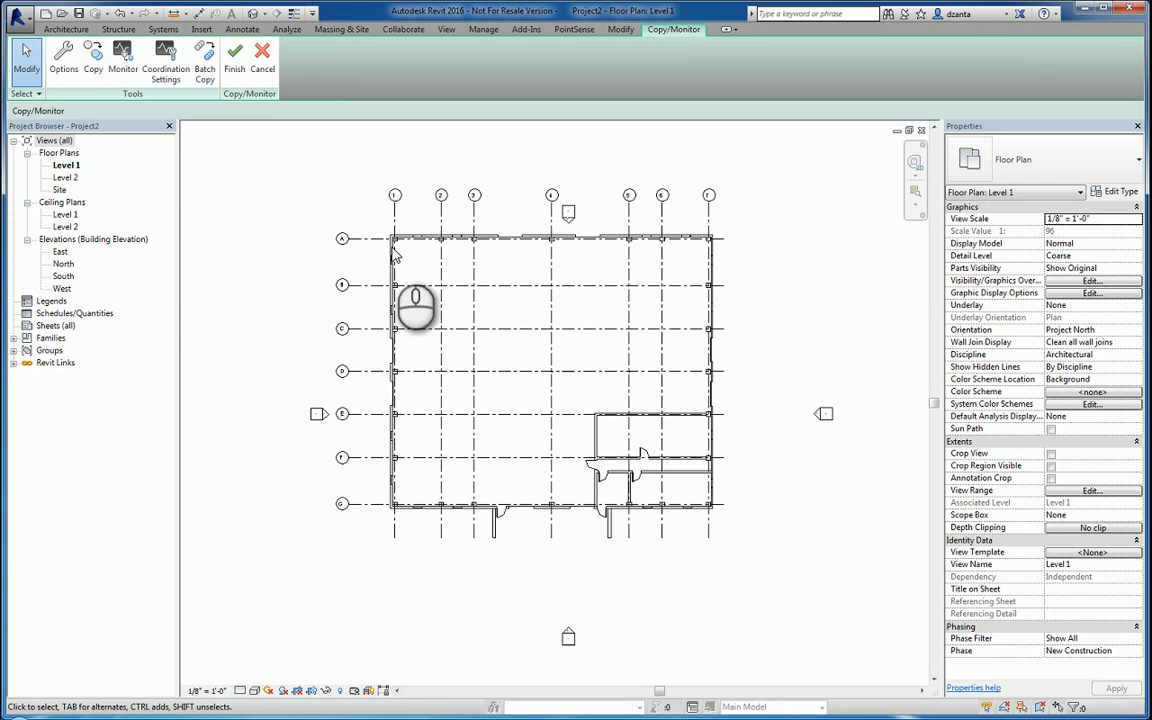
pyautogui.moveTo(418, 384)
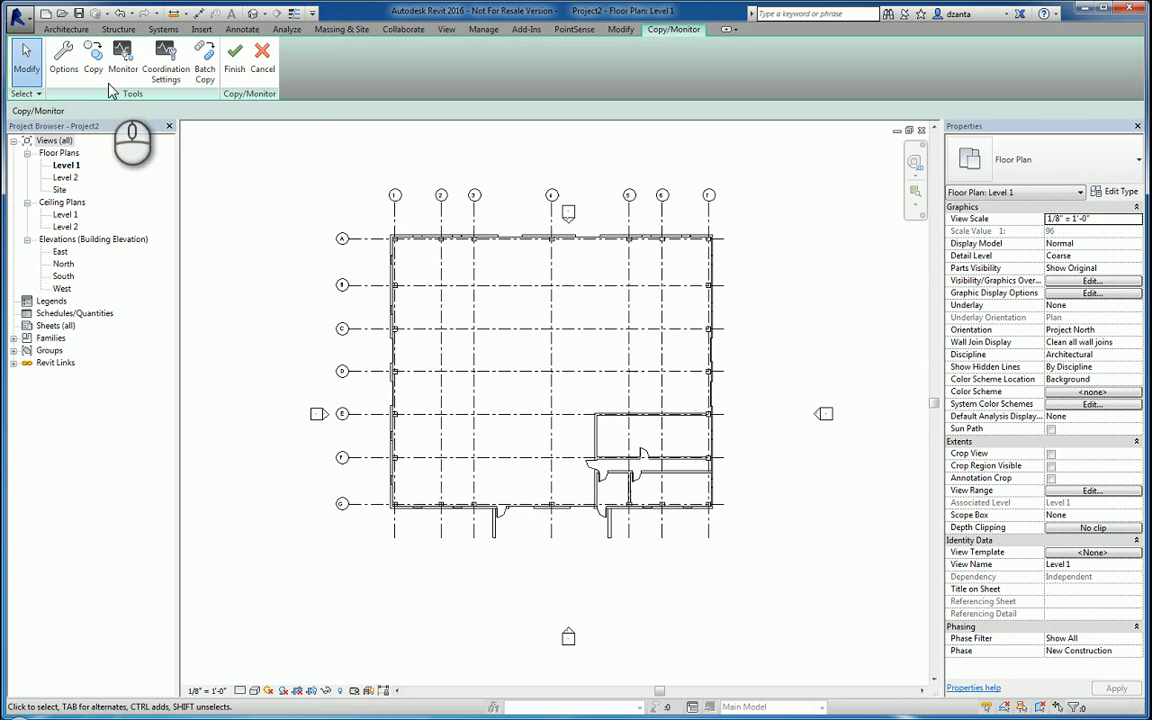
# - Start the Copy tool to copy the linked model's grids into the structural plan
pyautogui.click(92, 54)
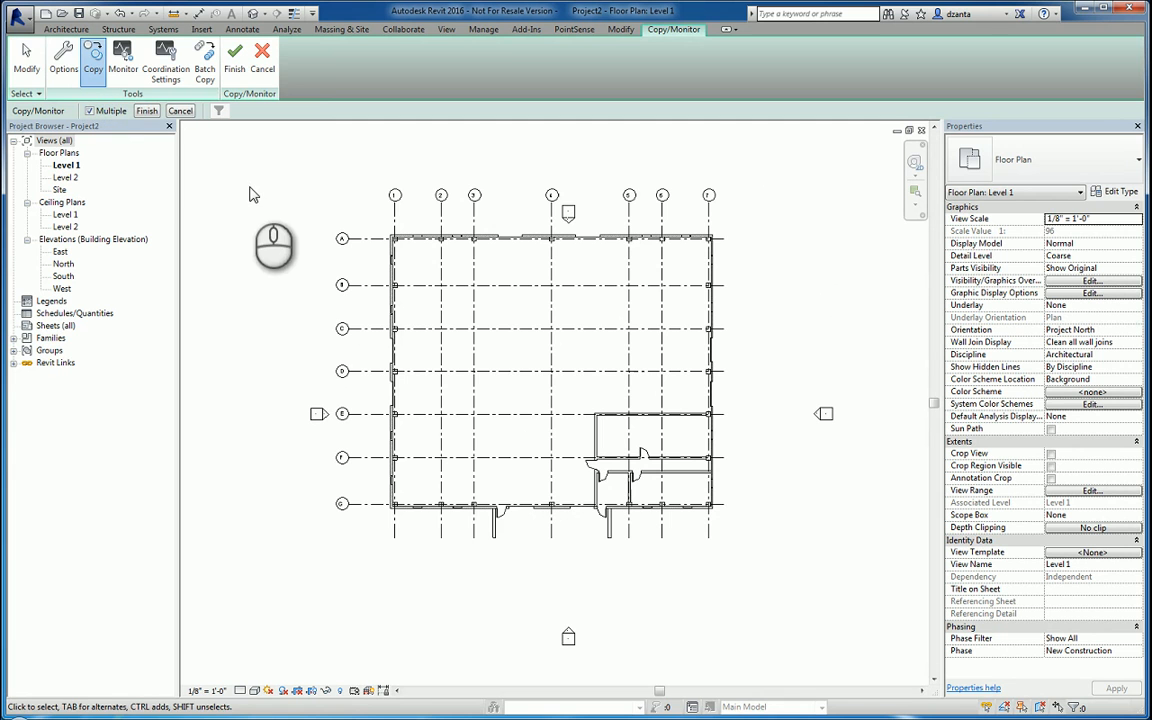
pyautogui.moveTo(556, 218)
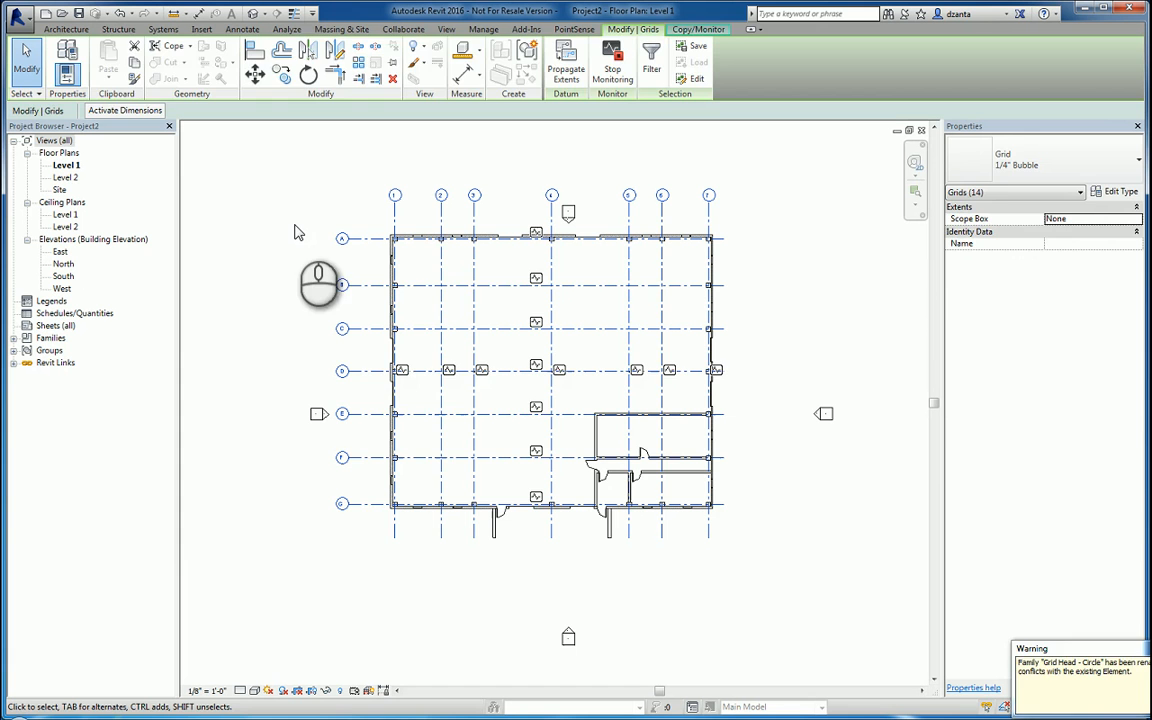
# - Finish the copy/monitor session, keeping monitored grids A–D and 1–4
pyautogui.click(236, 56)
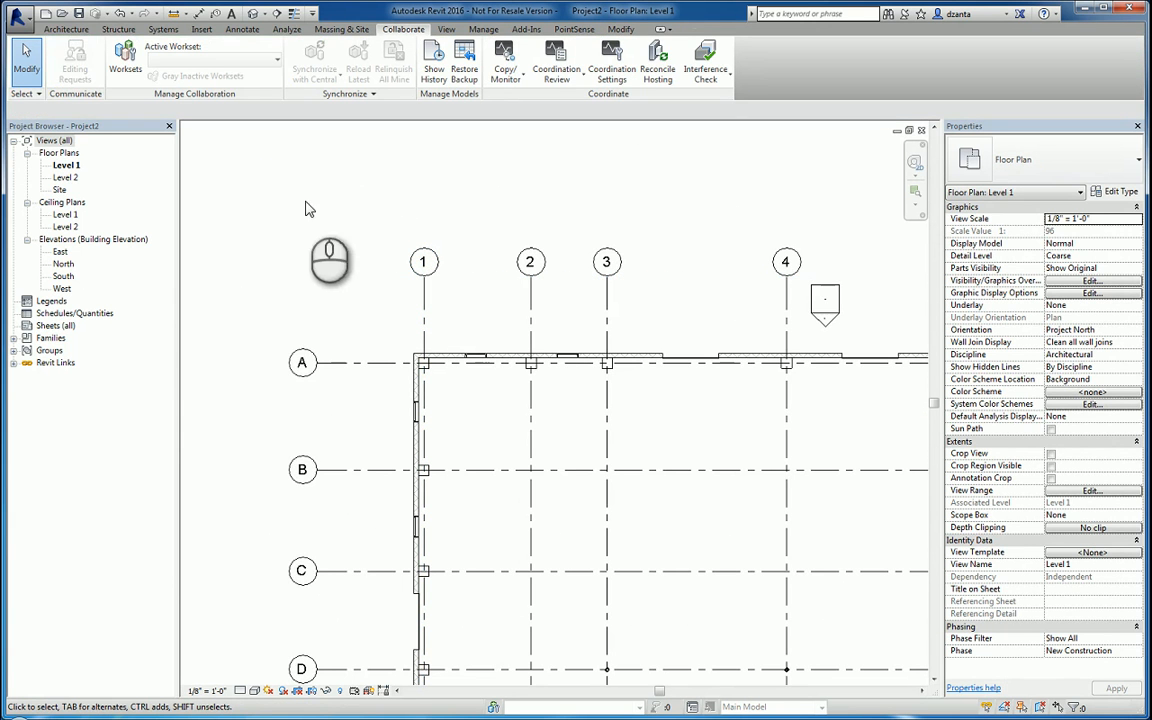
# - Save the project as 'struct temp model' in C:\Temp
pyautogui.click(22, 20)
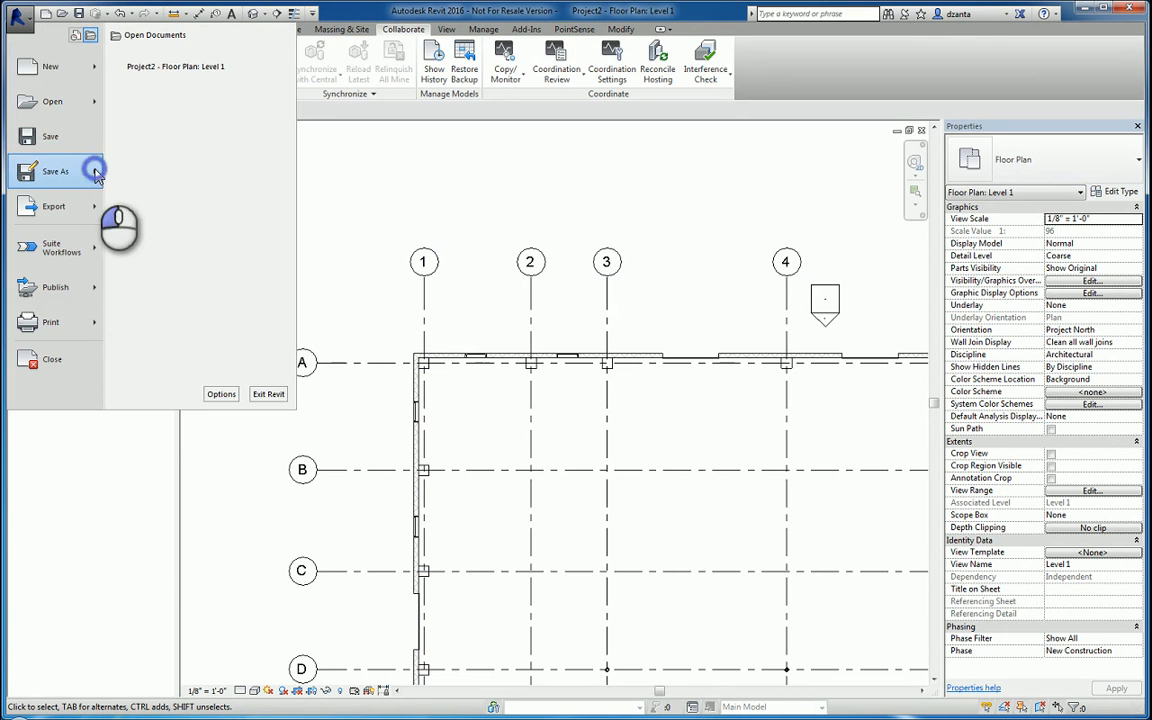
pyautogui.click(56, 172)
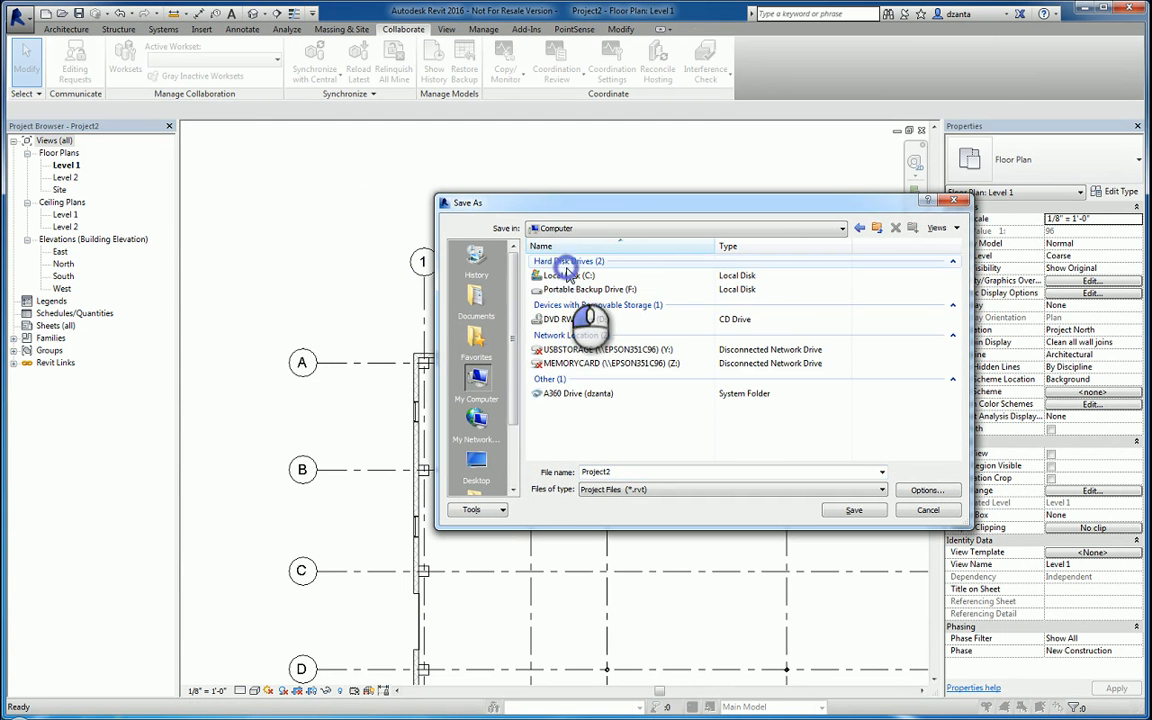
pyautogui.doubleClick(566, 276)
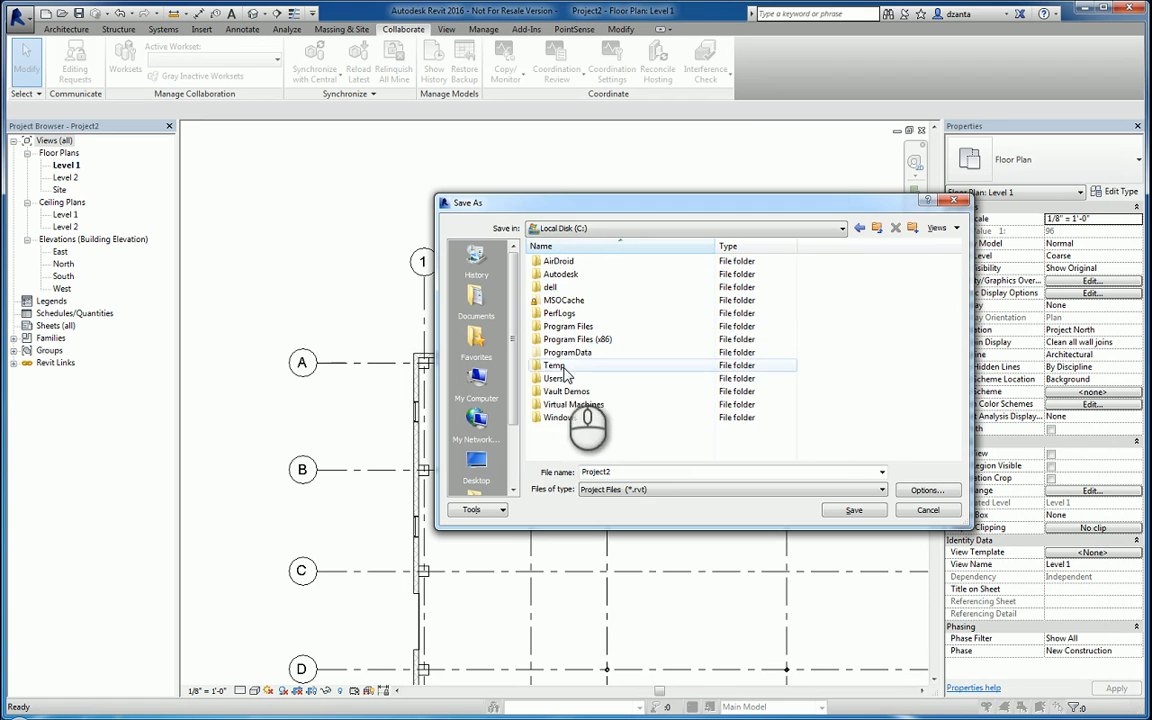
pyautogui.doubleClick(552, 364)
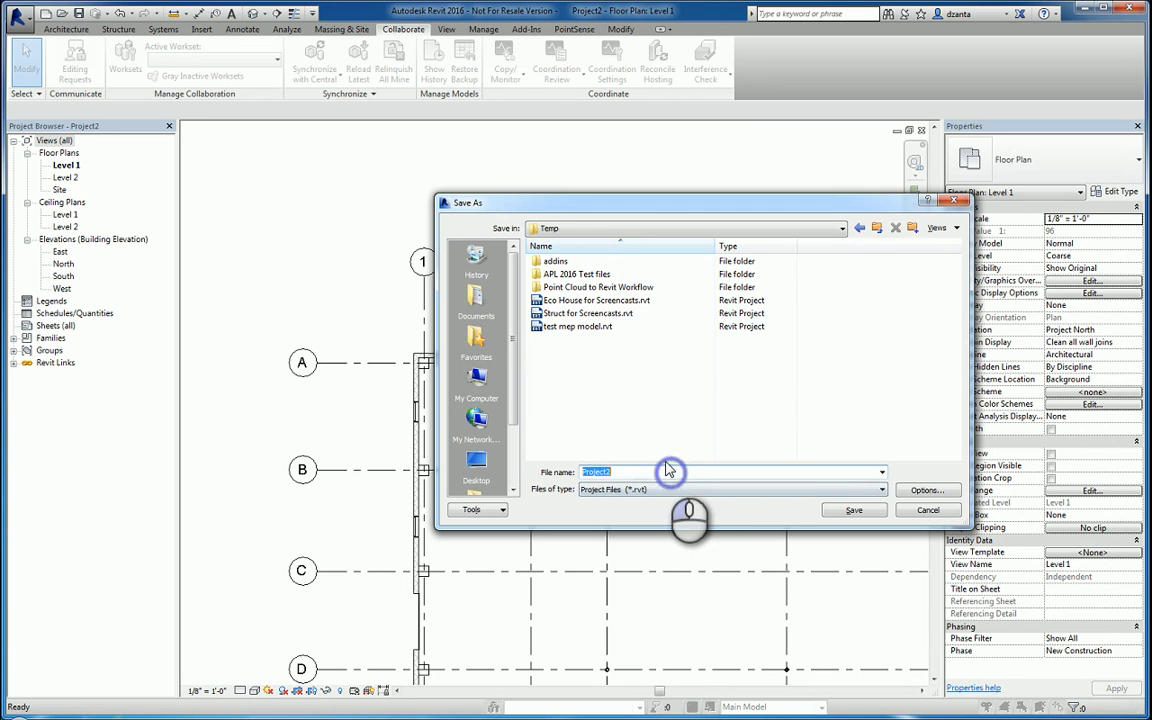
pyautogui.write('struct tem')
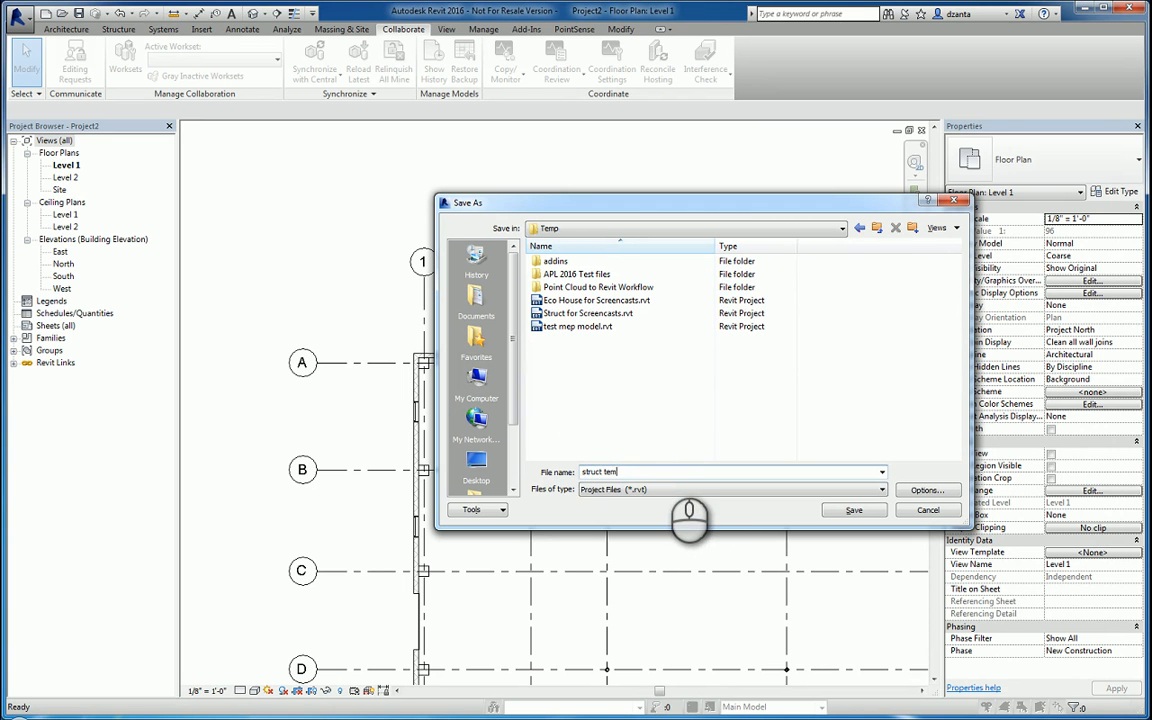
pyautogui.click(852, 510)
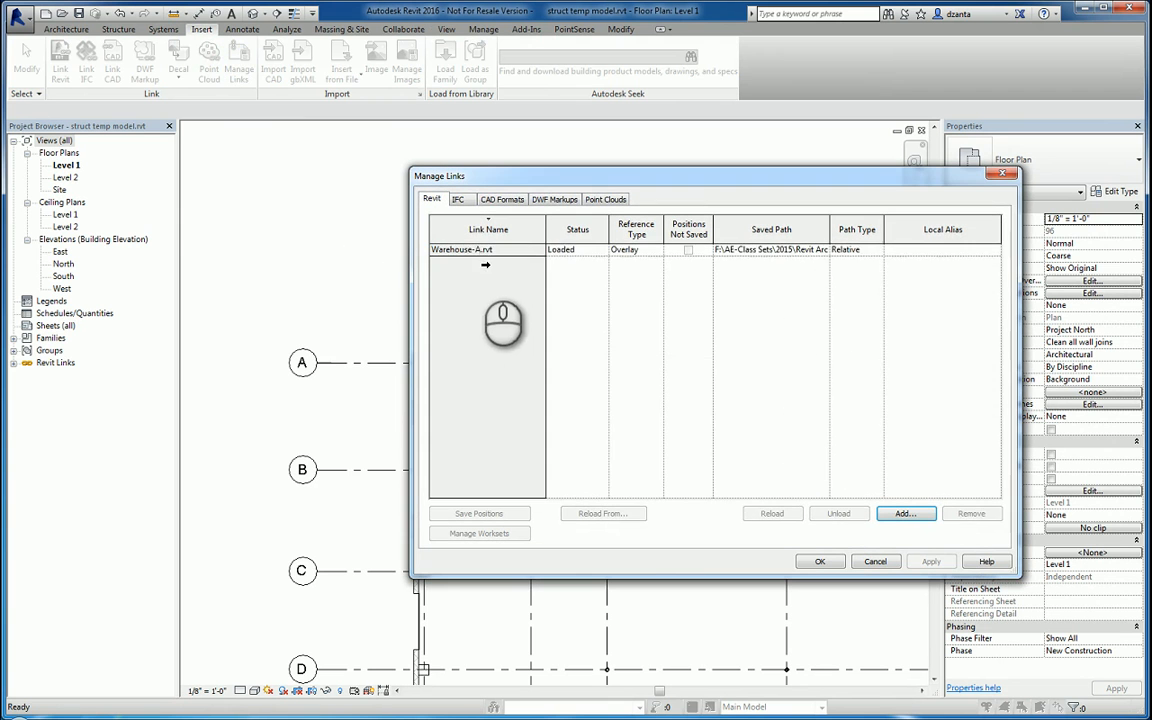
# - Check the linked Warehouse-A.rvt in Manage Links and cancel without changes
pyautogui.click(486, 248)
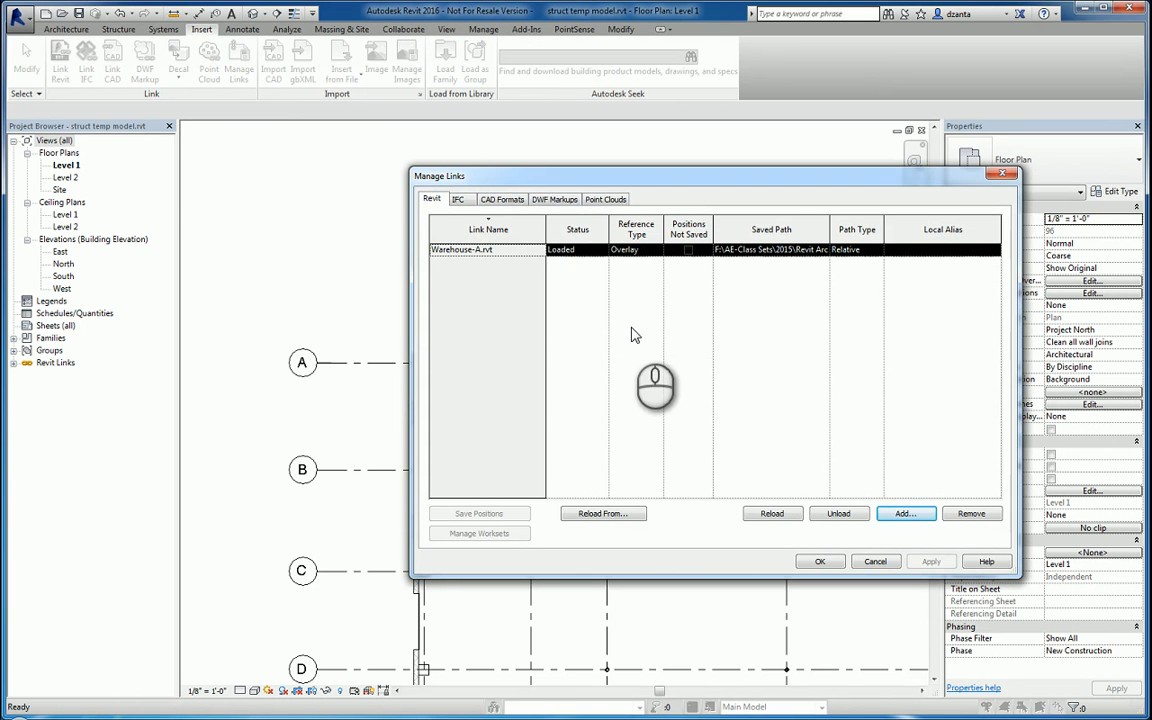
pyautogui.moveTo(876, 560)
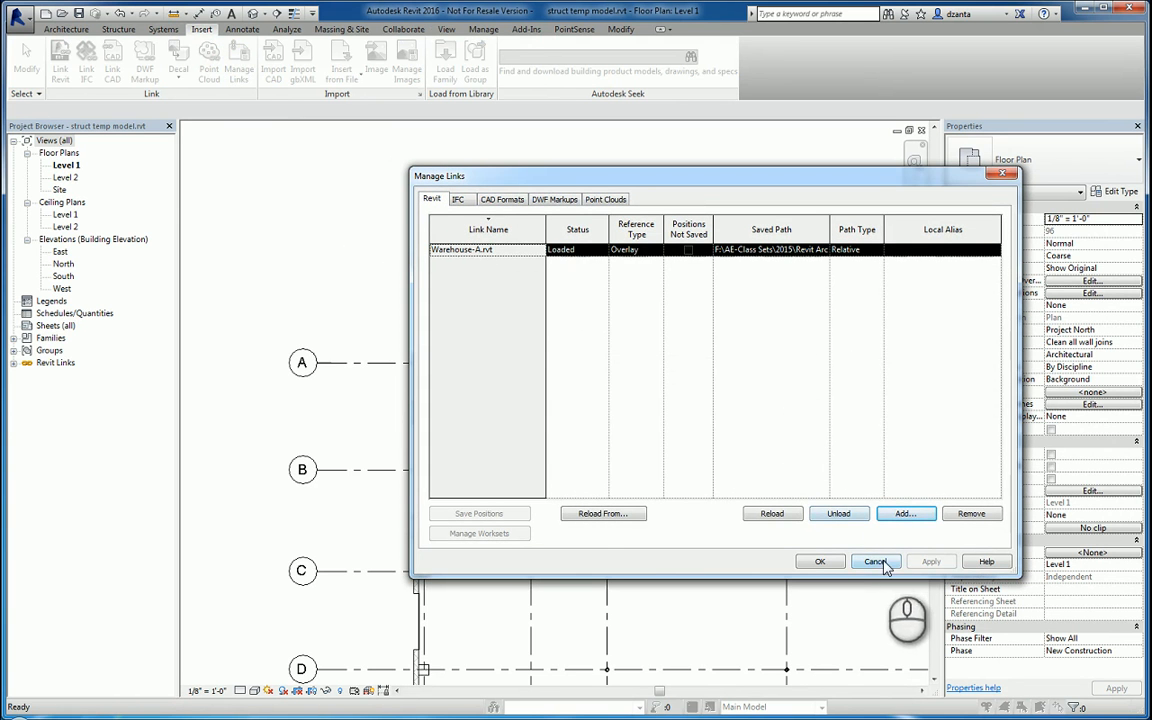
pyautogui.click(876, 560)
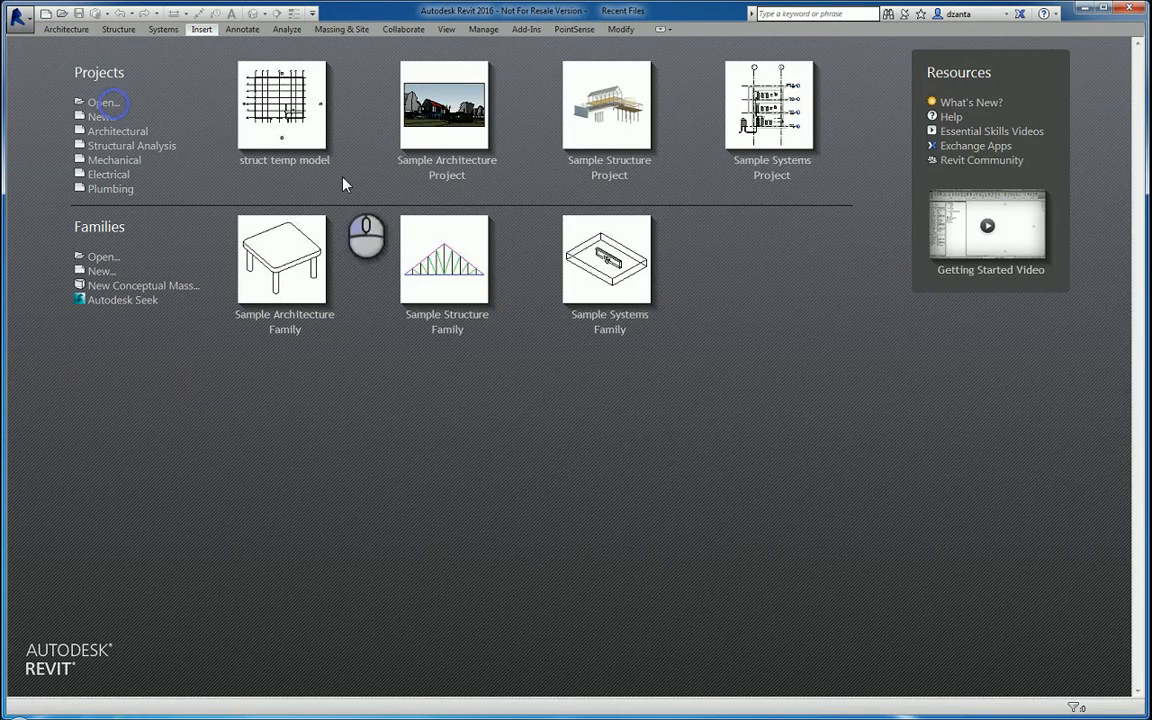
# - Open Warehouse-A.rvt from F:\class sets\2015\Revit Arch 2015\Intermediate\Collaboration Tools Class Files
pyautogui.click(96, 100)
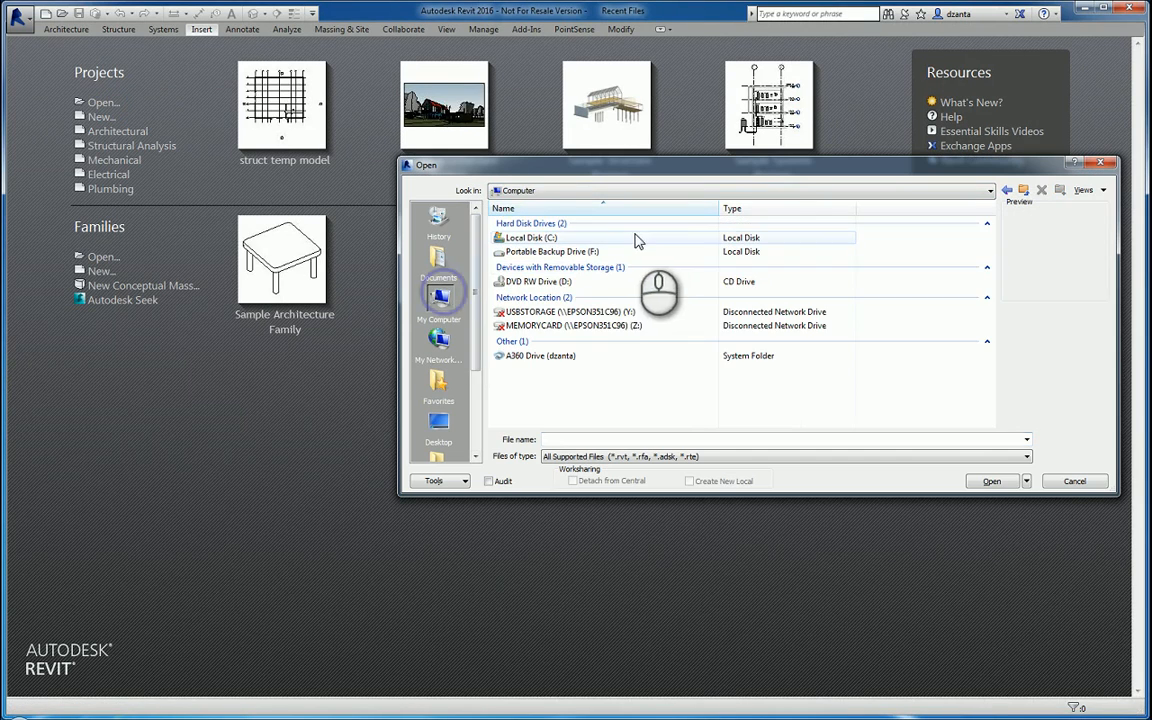
pyautogui.doubleClick(546, 252)
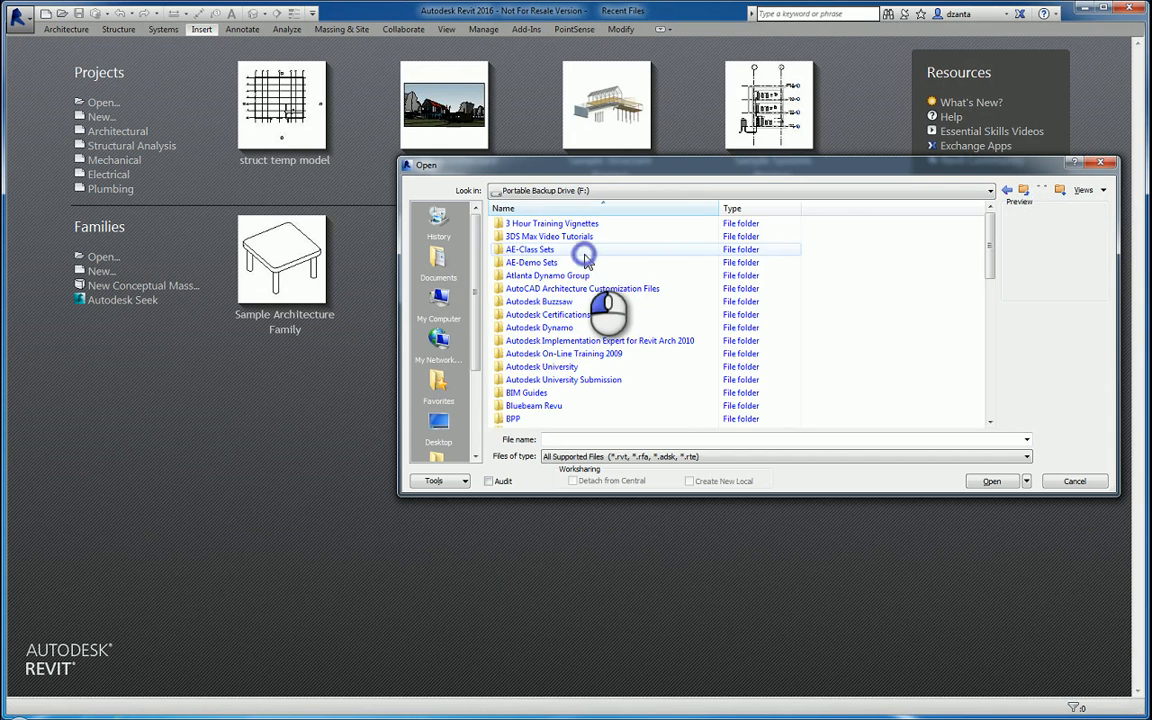
pyautogui.doubleClick(532, 248)
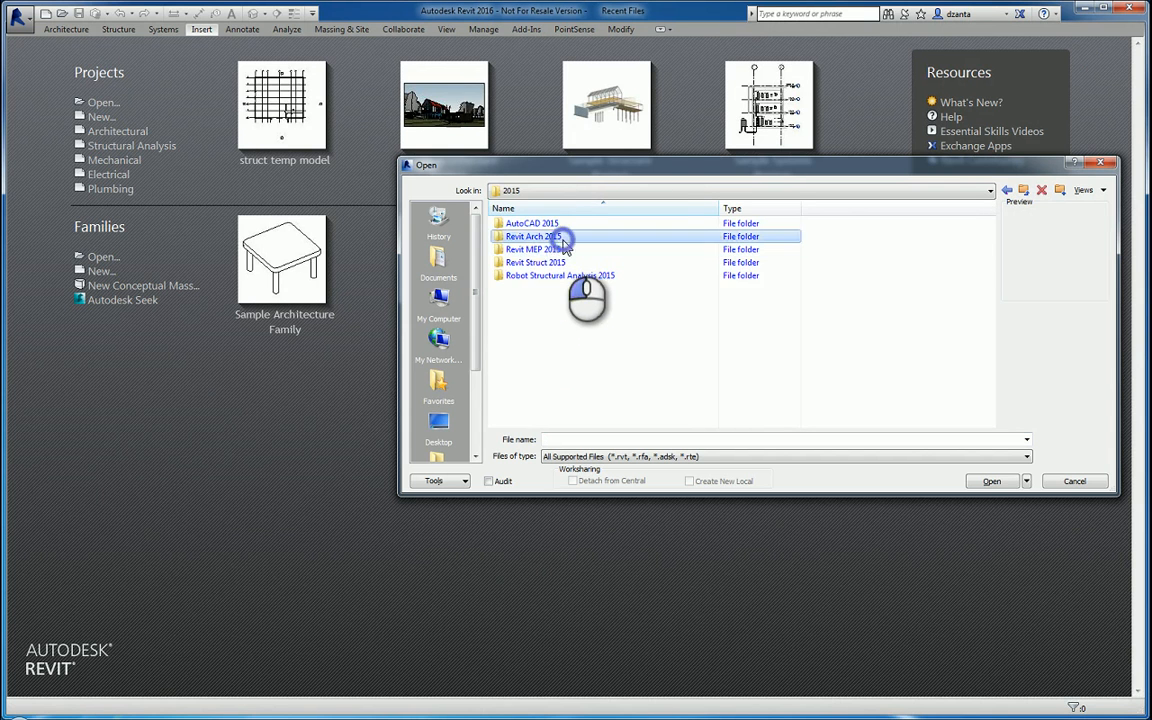
pyautogui.doubleClick(530, 236)
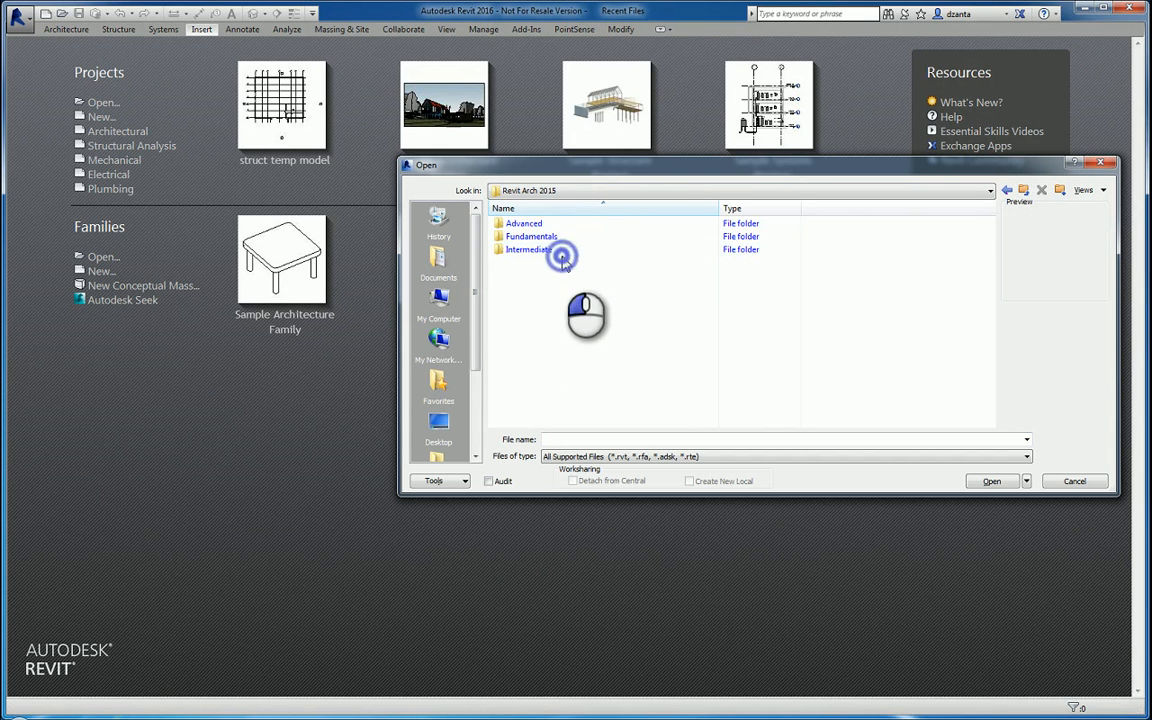
pyautogui.doubleClick(530, 248)
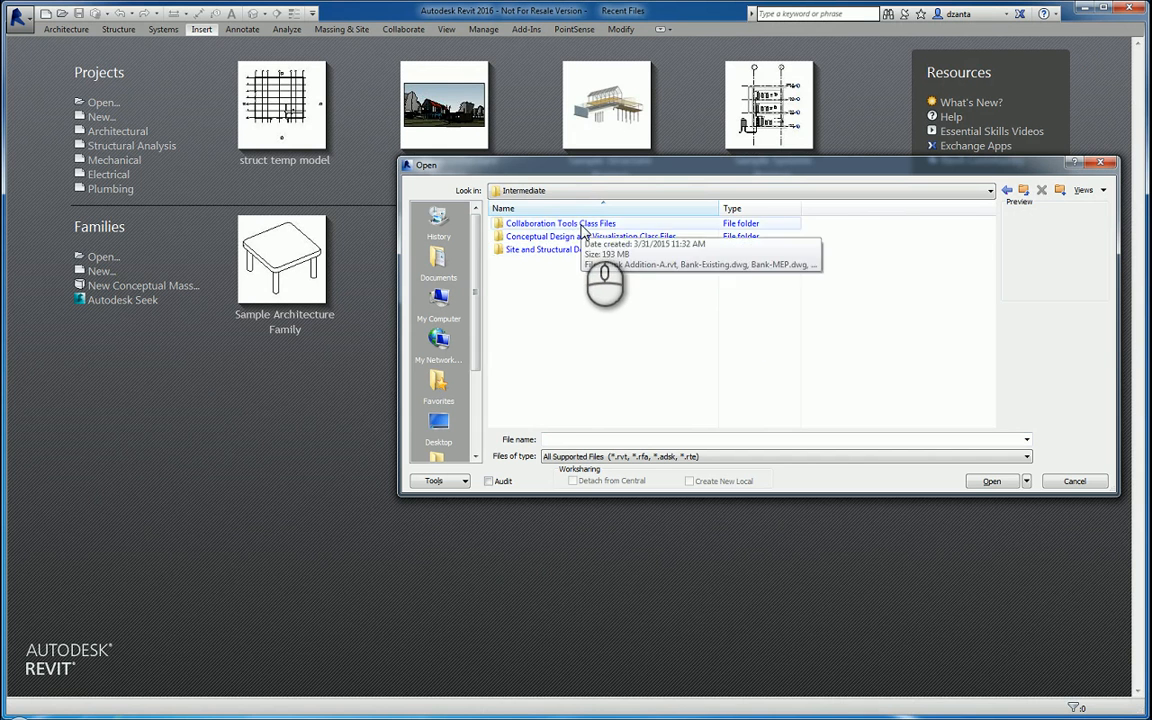
pyautogui.doubleClick(560, 224)
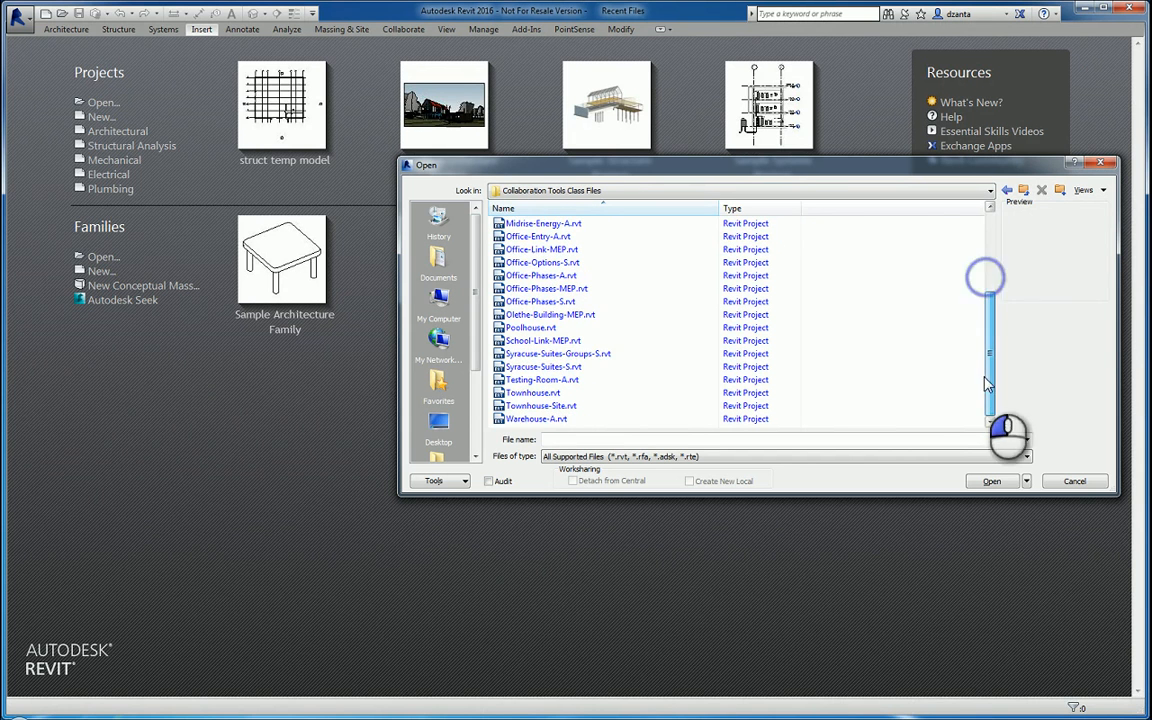
pyautogui.click(536, 418)
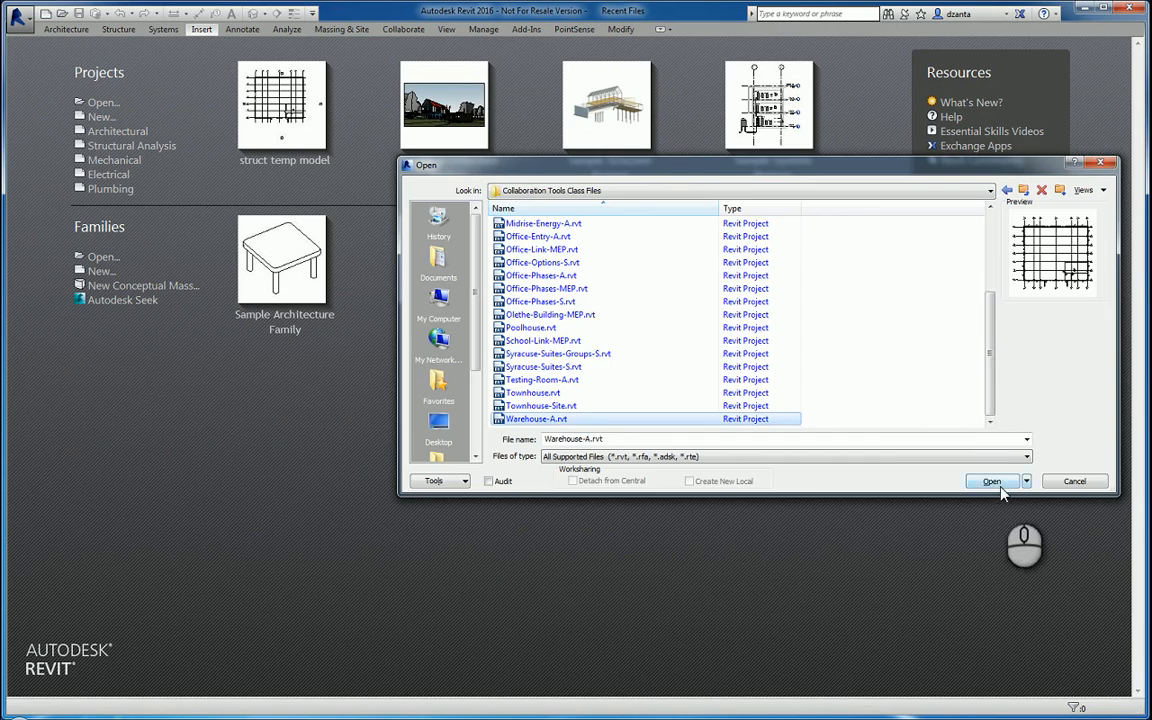
pyautogui.click(992, 480)
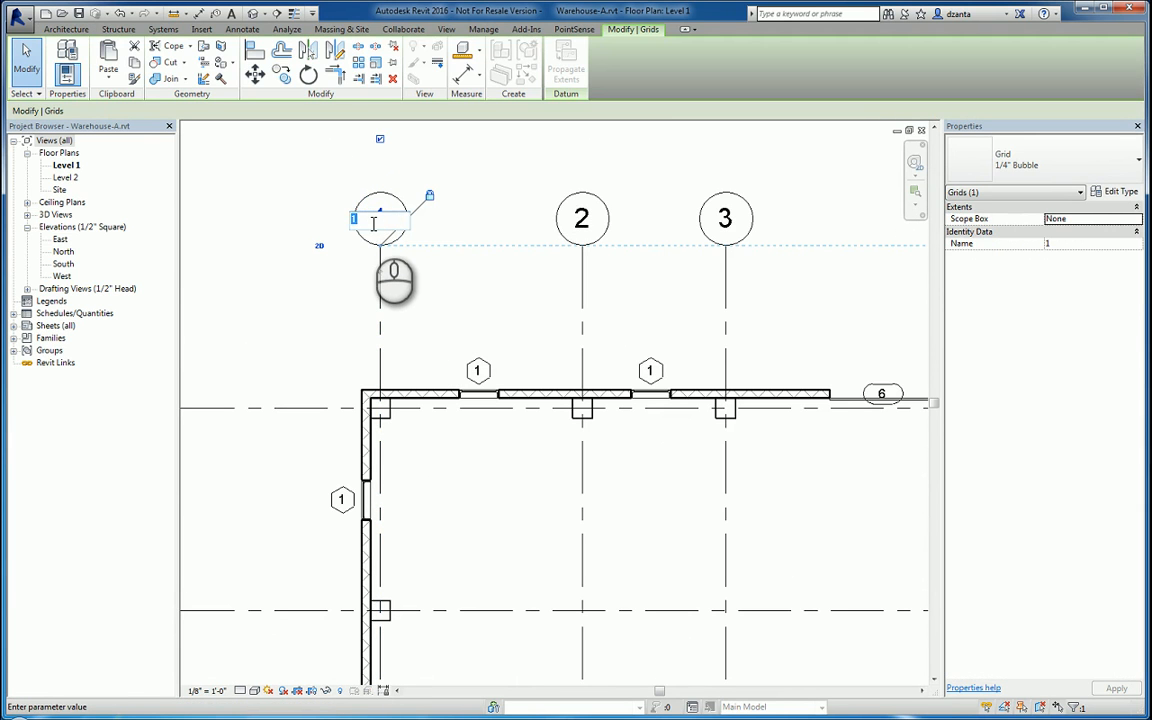
# - Rename grid line 1 to 1.1 in the Warehouse-A model
pyautogui.write('1.1')
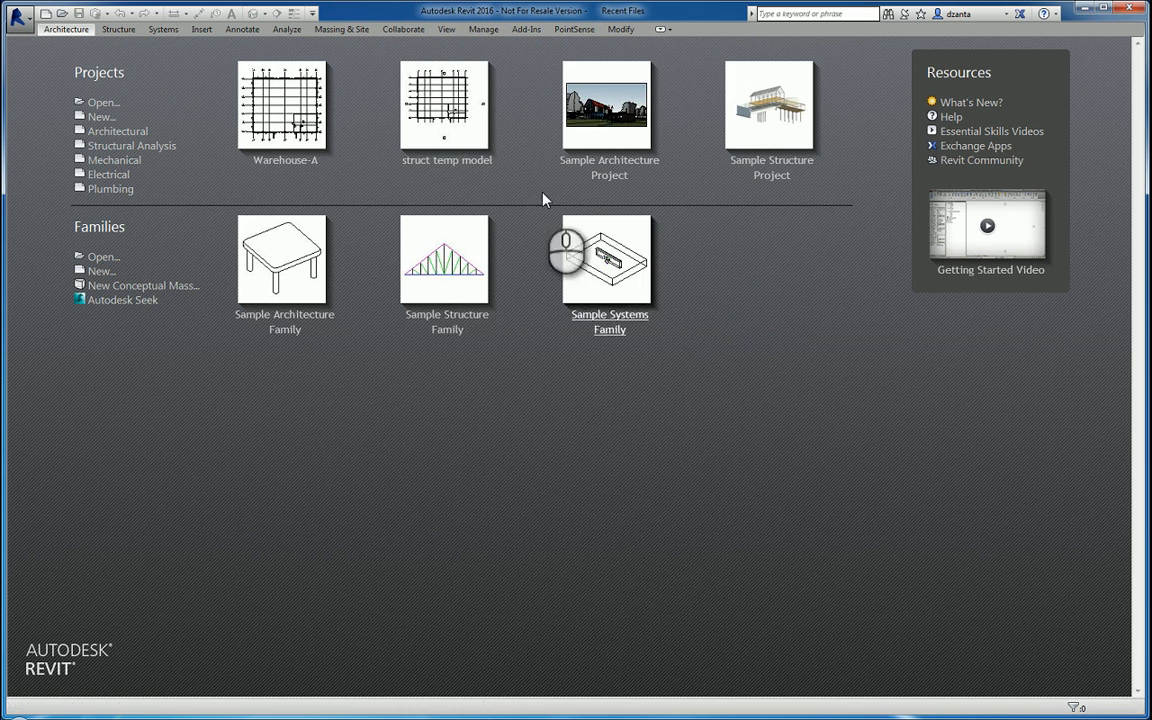
# - Reopen struct temp model from Recent Files, acknowledging the Coordination Review warning
pyautogui.click(608, 258)
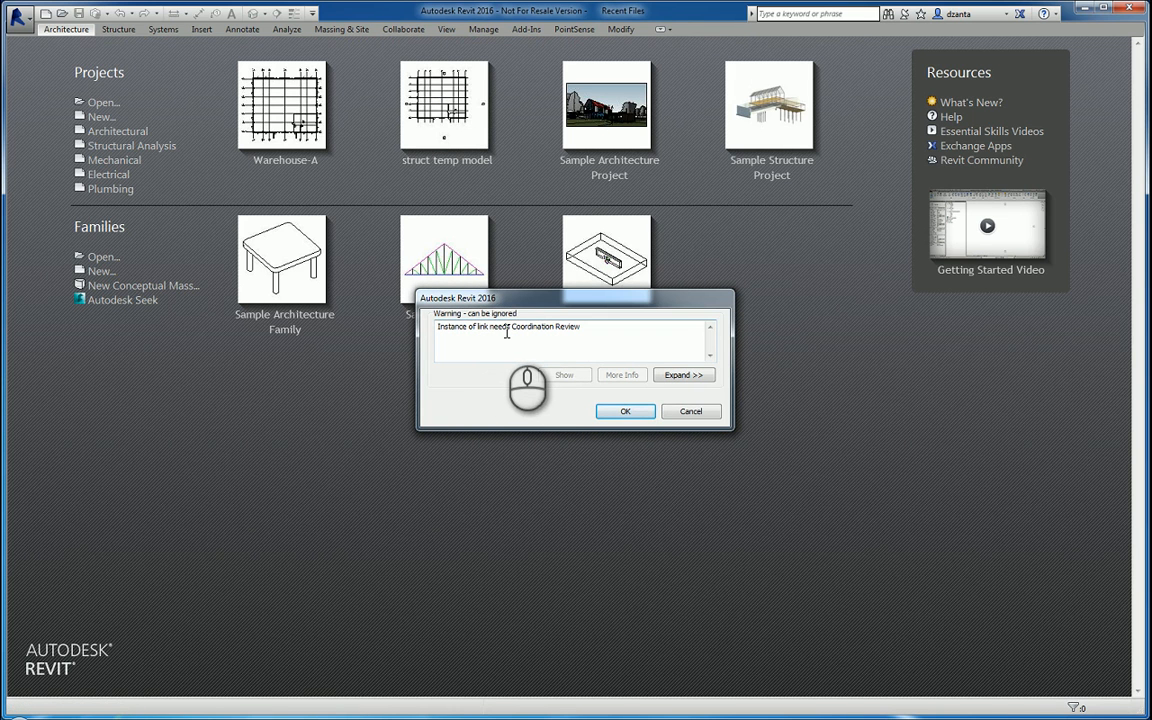
pyautogui.moveTo(596, 390)
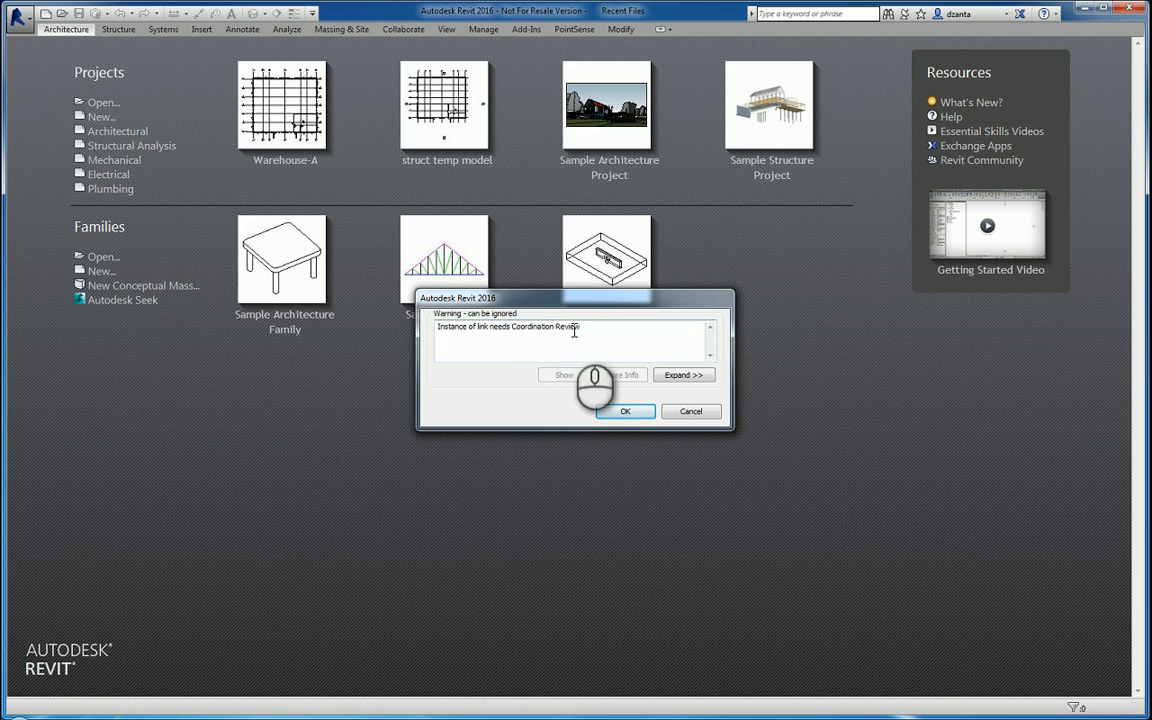
pyautogui.click(624, 412)
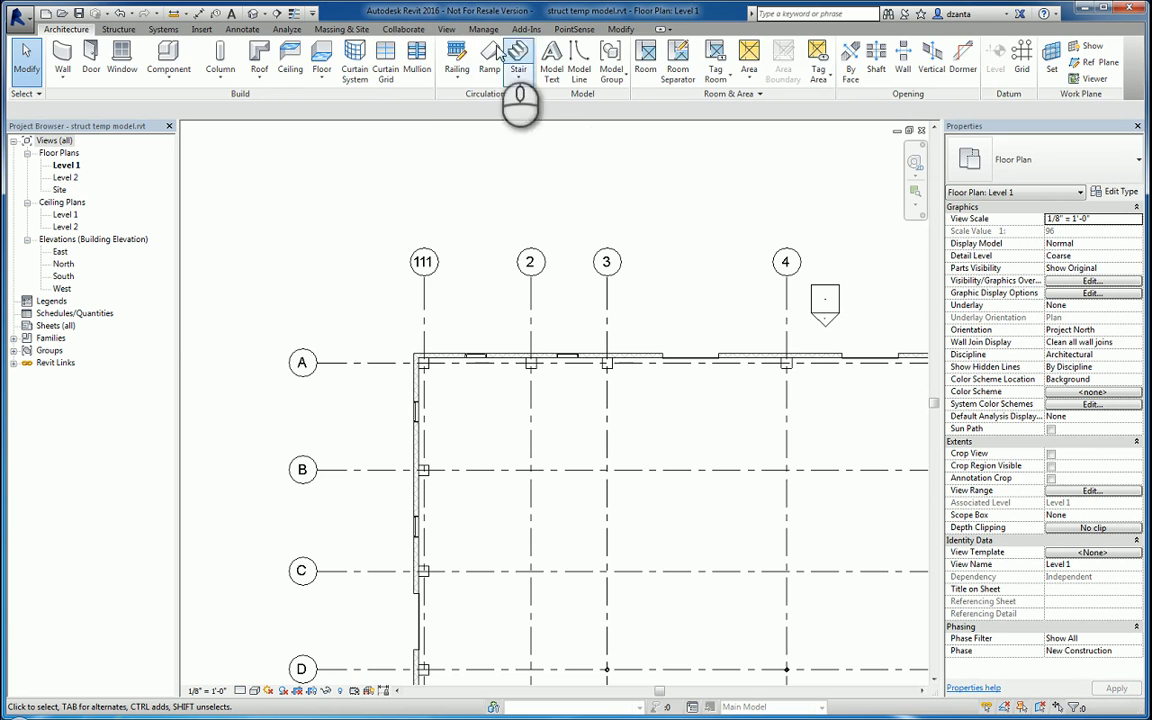
pyautogui.click(404, 28)
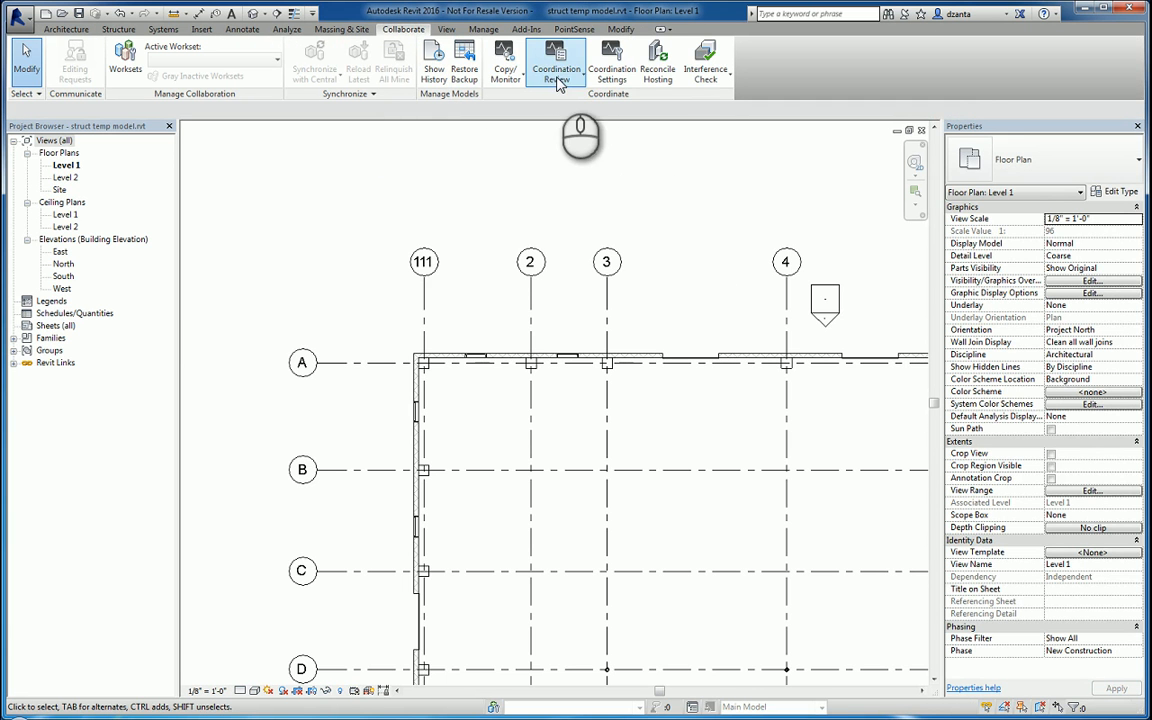
# - In Coordination Review, resolve the Name changed alert with Rename Element so grid 1 becomes 1.1
pyautogui.click(558, 66)
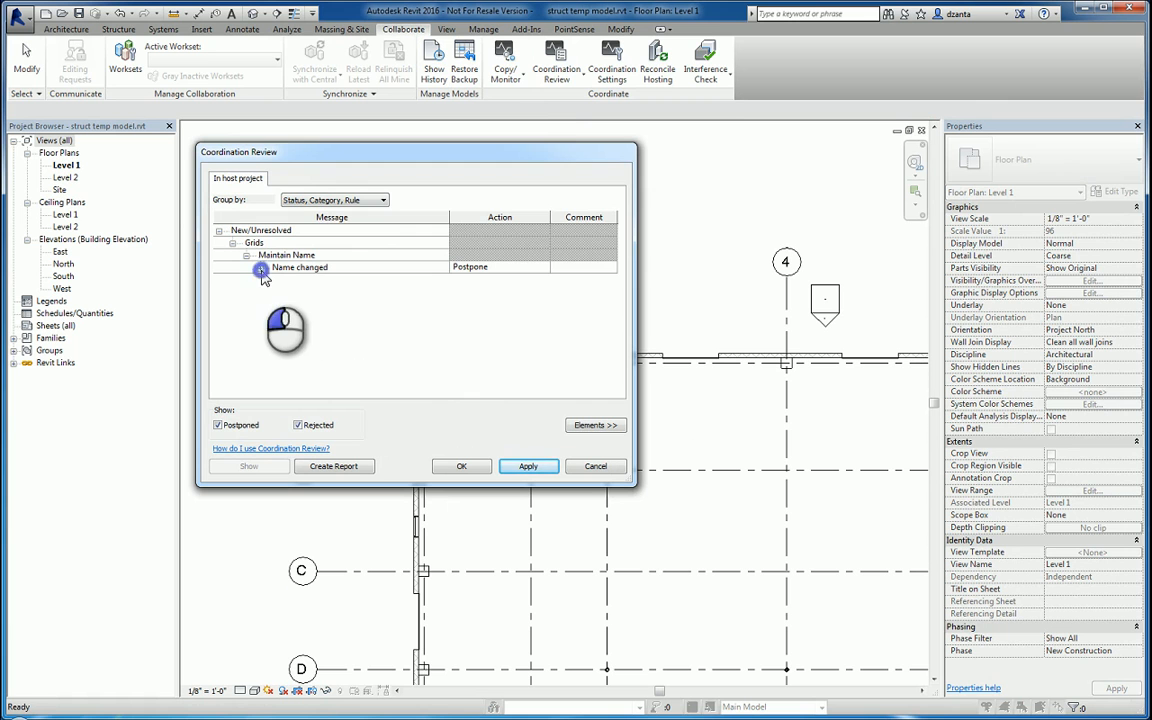
pyautogui.click(260, 268)
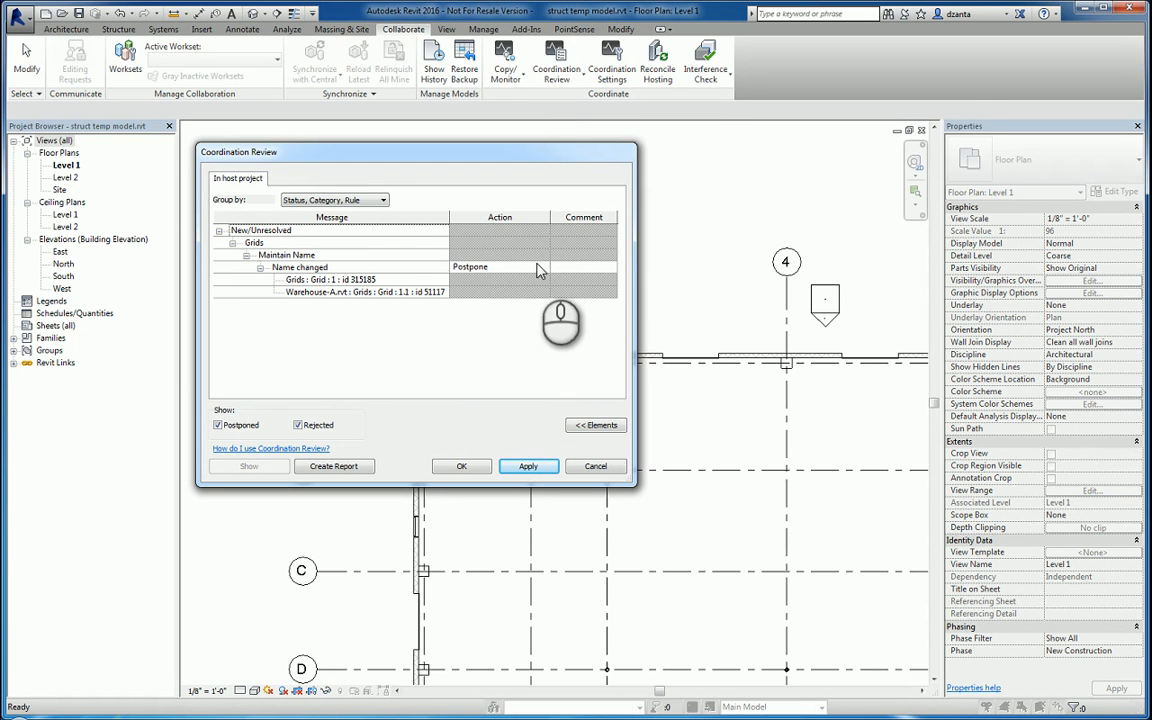
pyautogui.moveTo(352, 280)
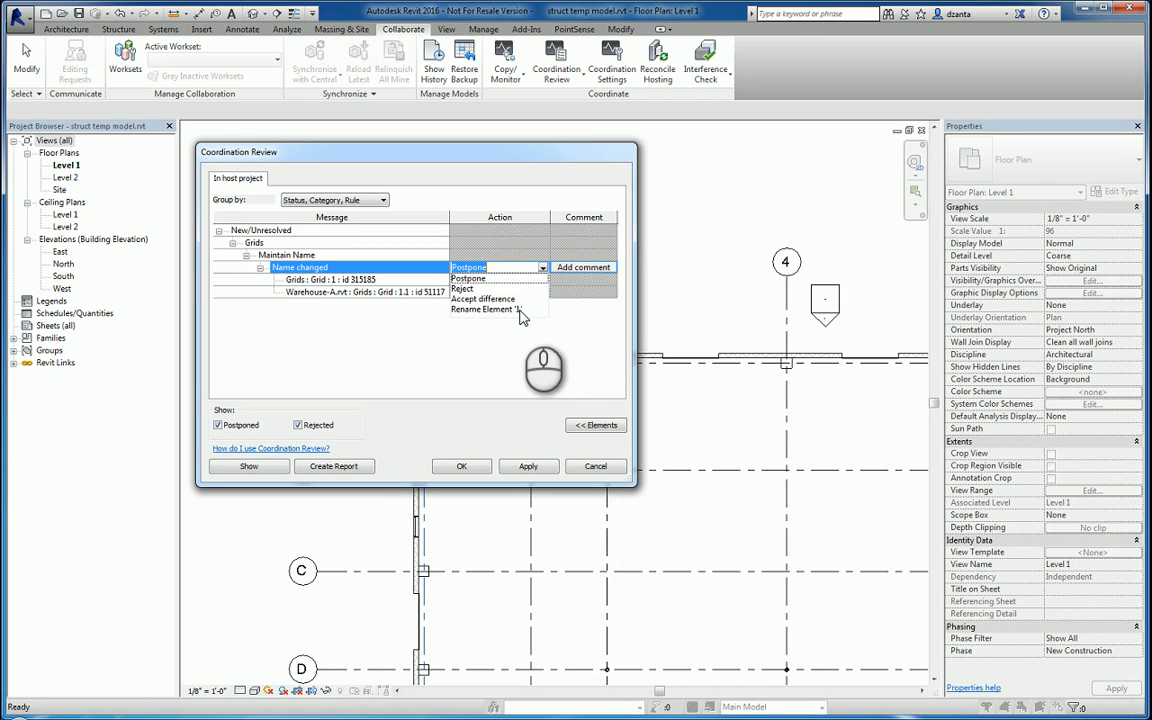
pyautogui.click(492, 312)
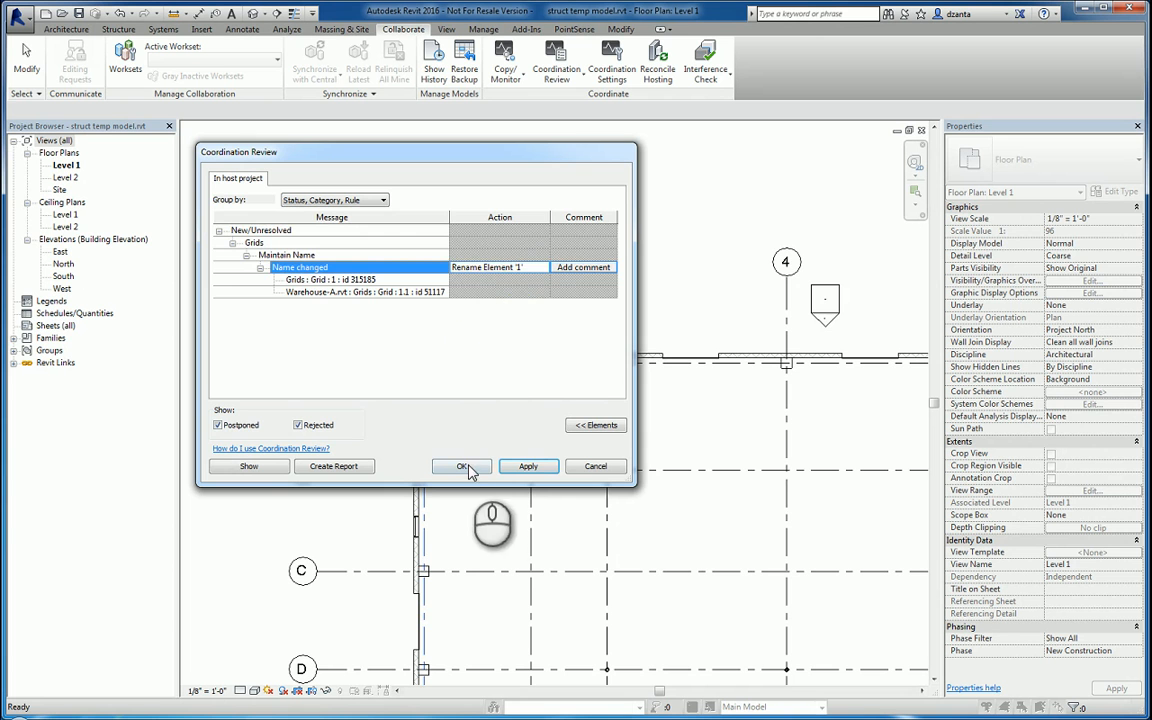
pyautogui.click(460, 466)
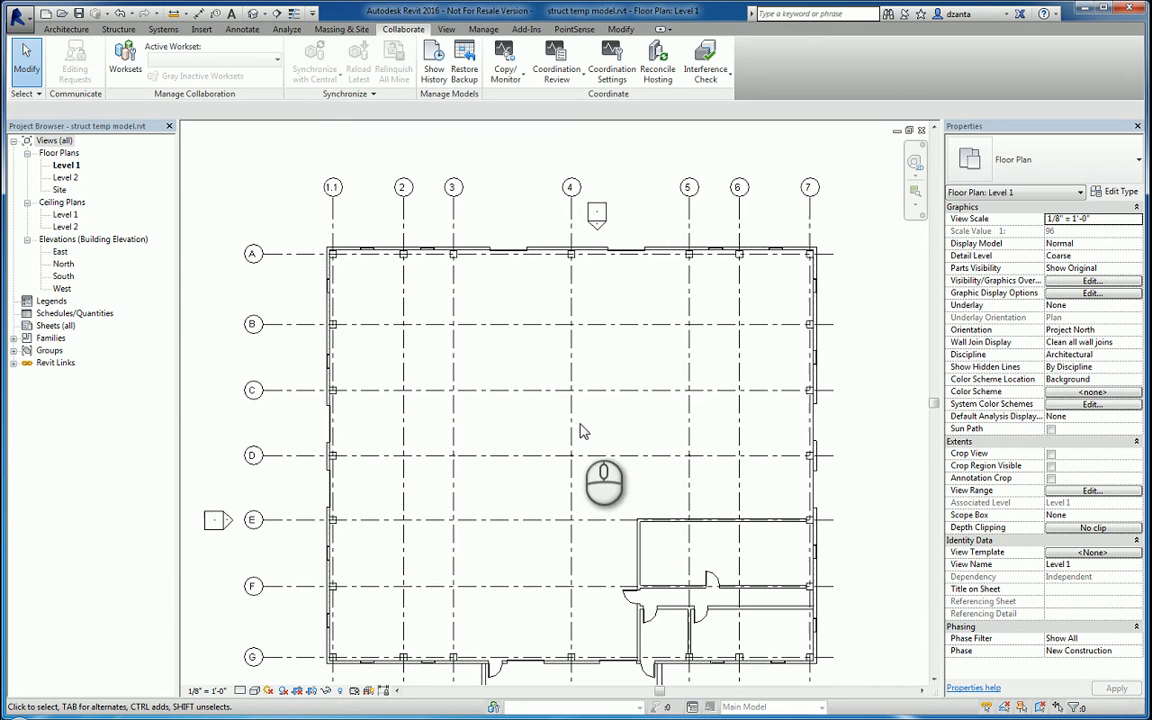
pyautogui.moveTo(560, 390)
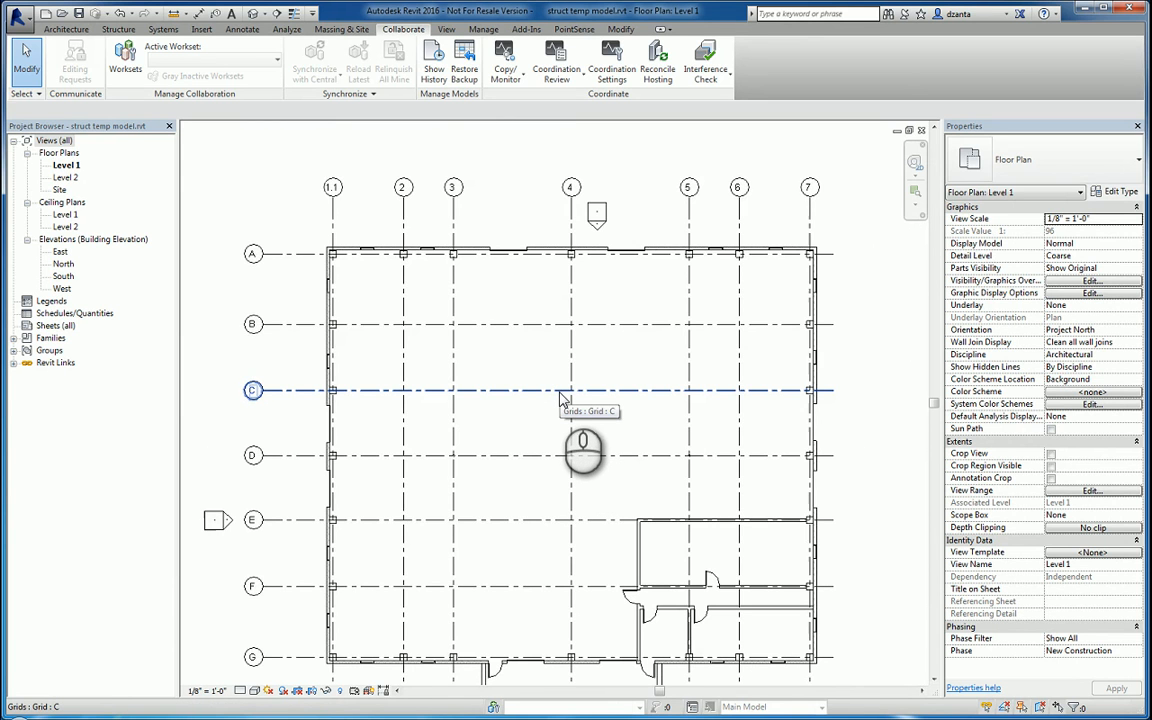